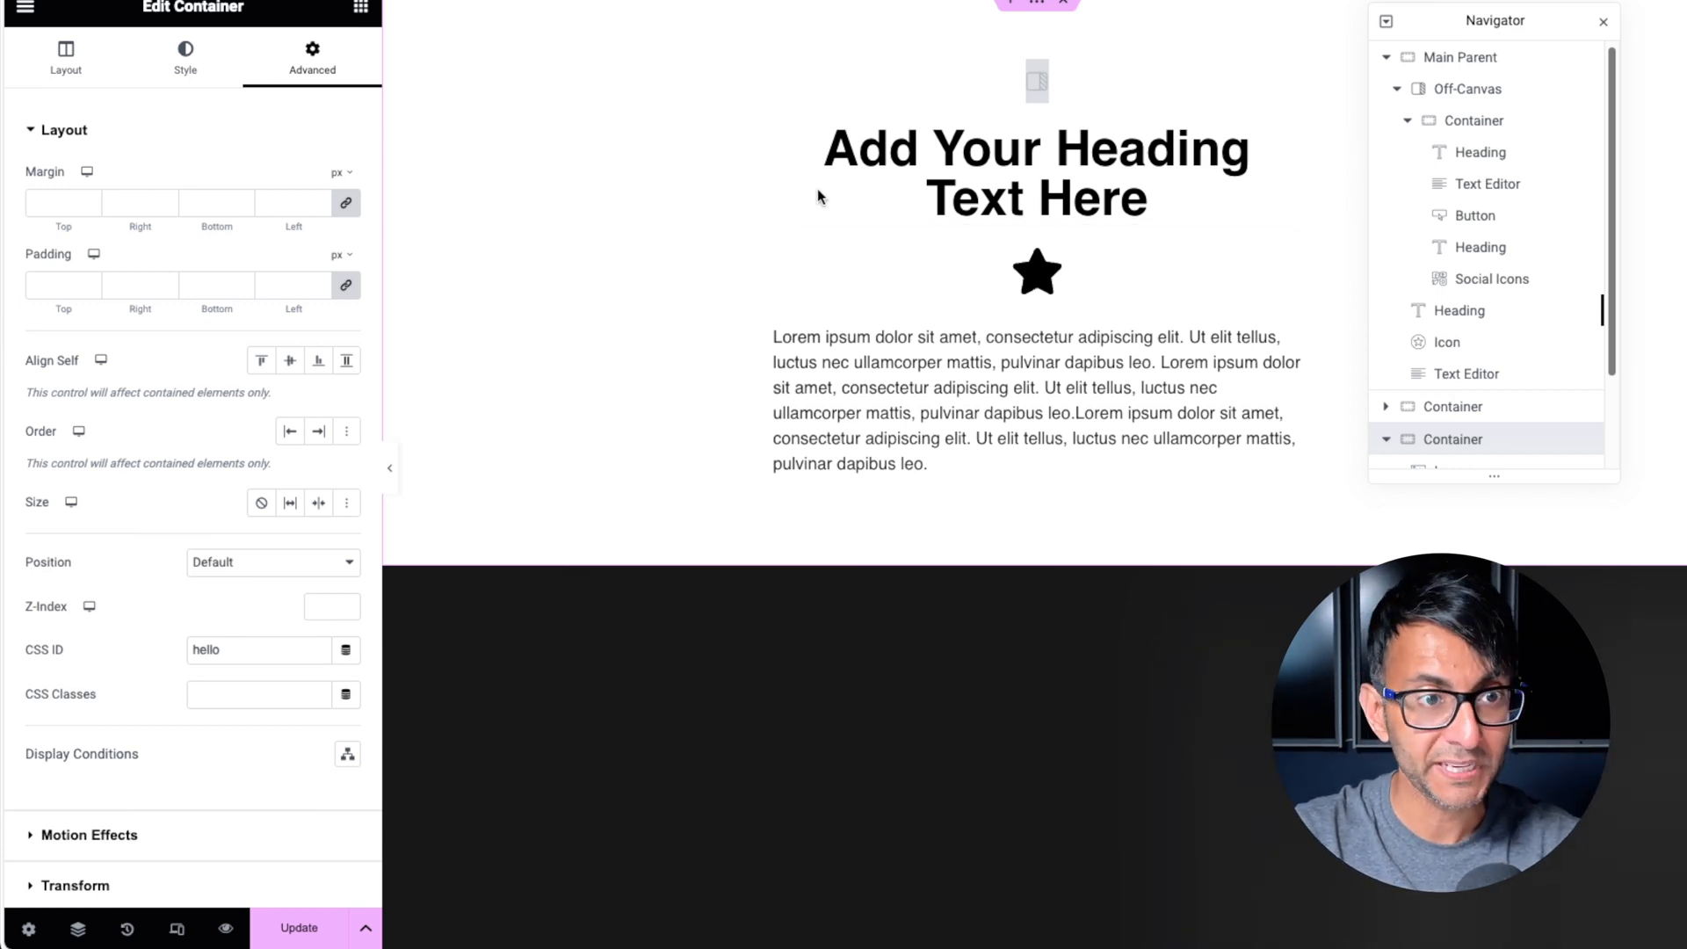
mouse_move(1084, 292)
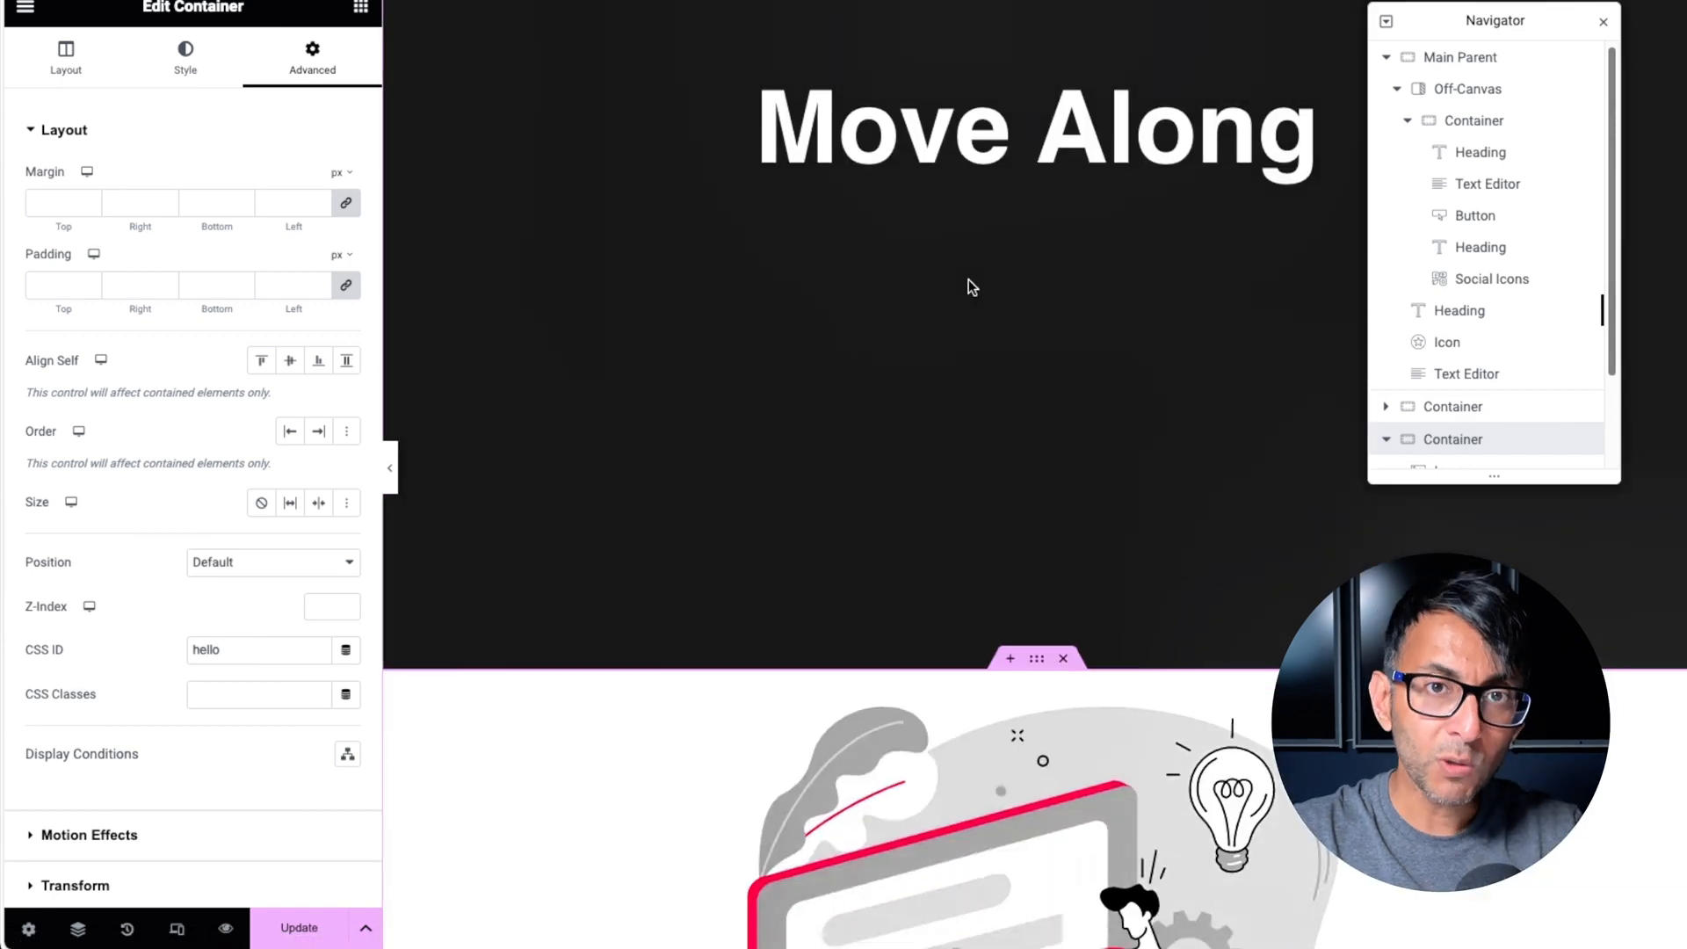
Scroll to the lower container and set its CSS ID to 'hello'
scroll("down", 3)
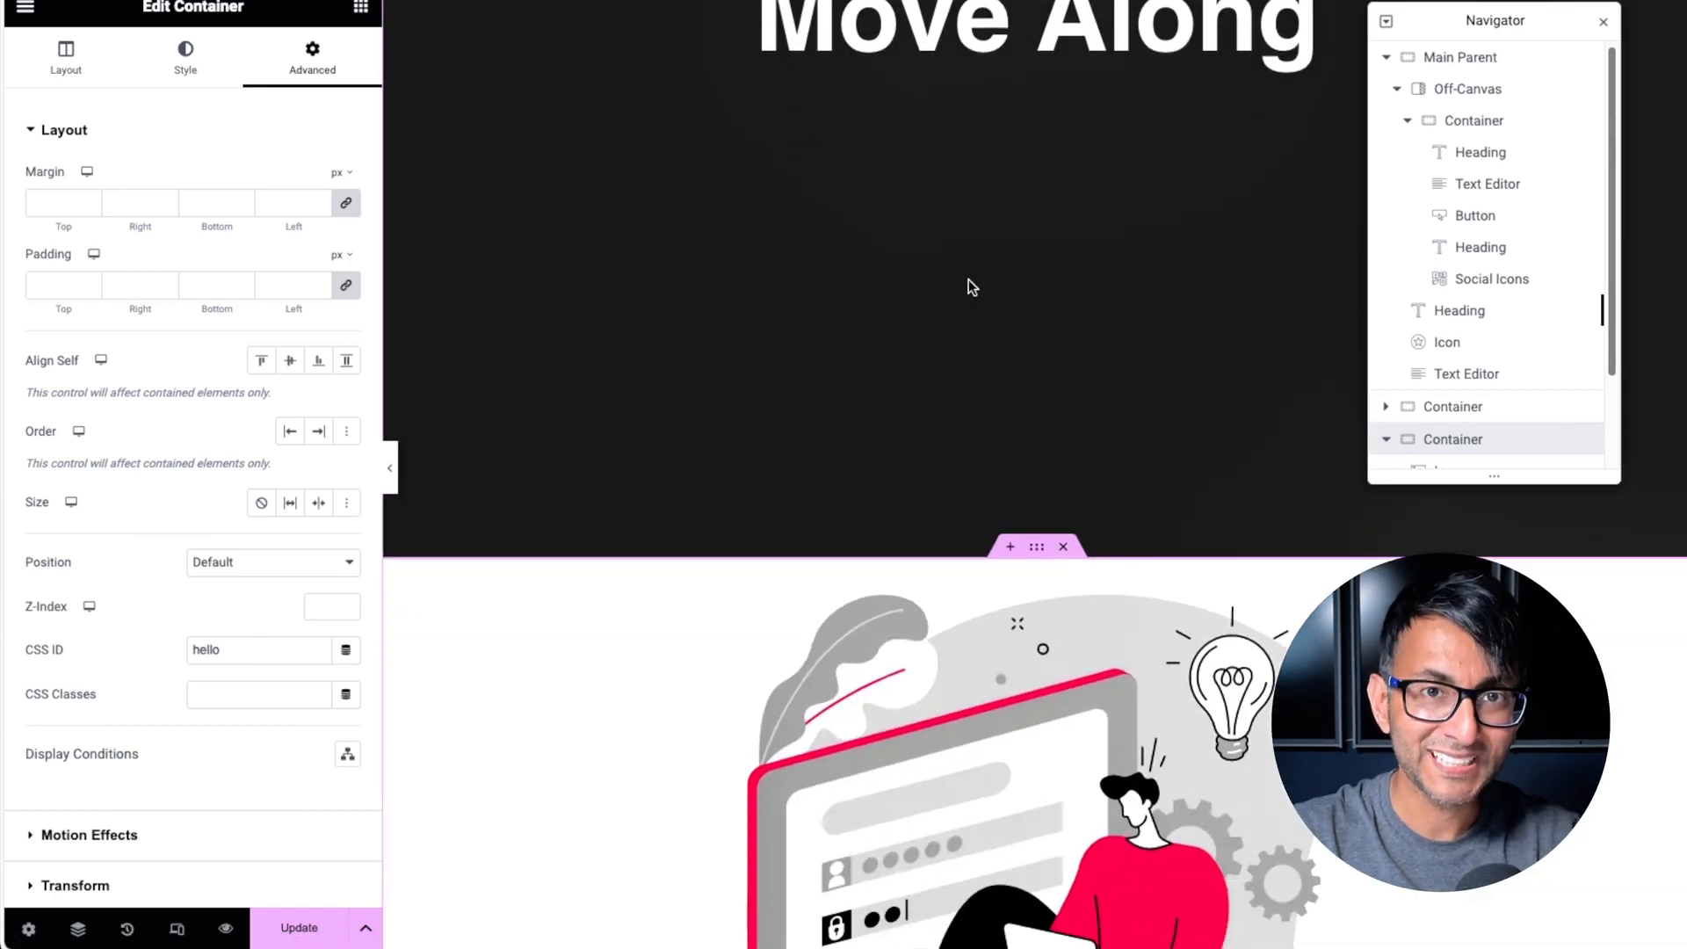
scroll("down", 3)
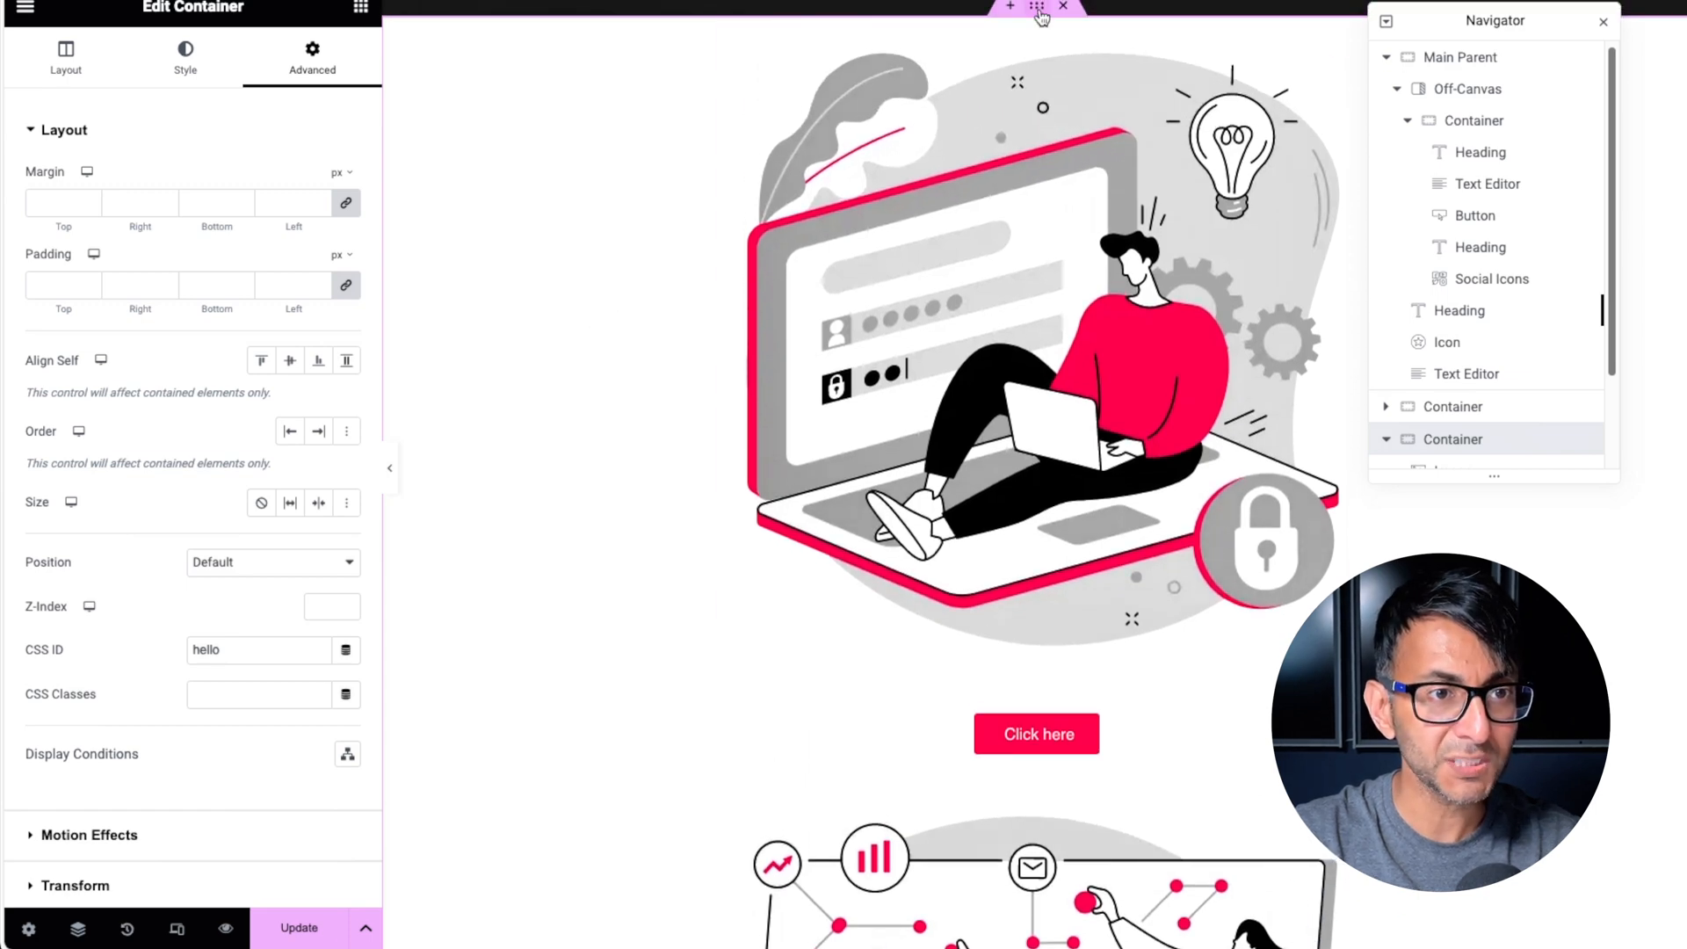
mouse_move(335, 694)
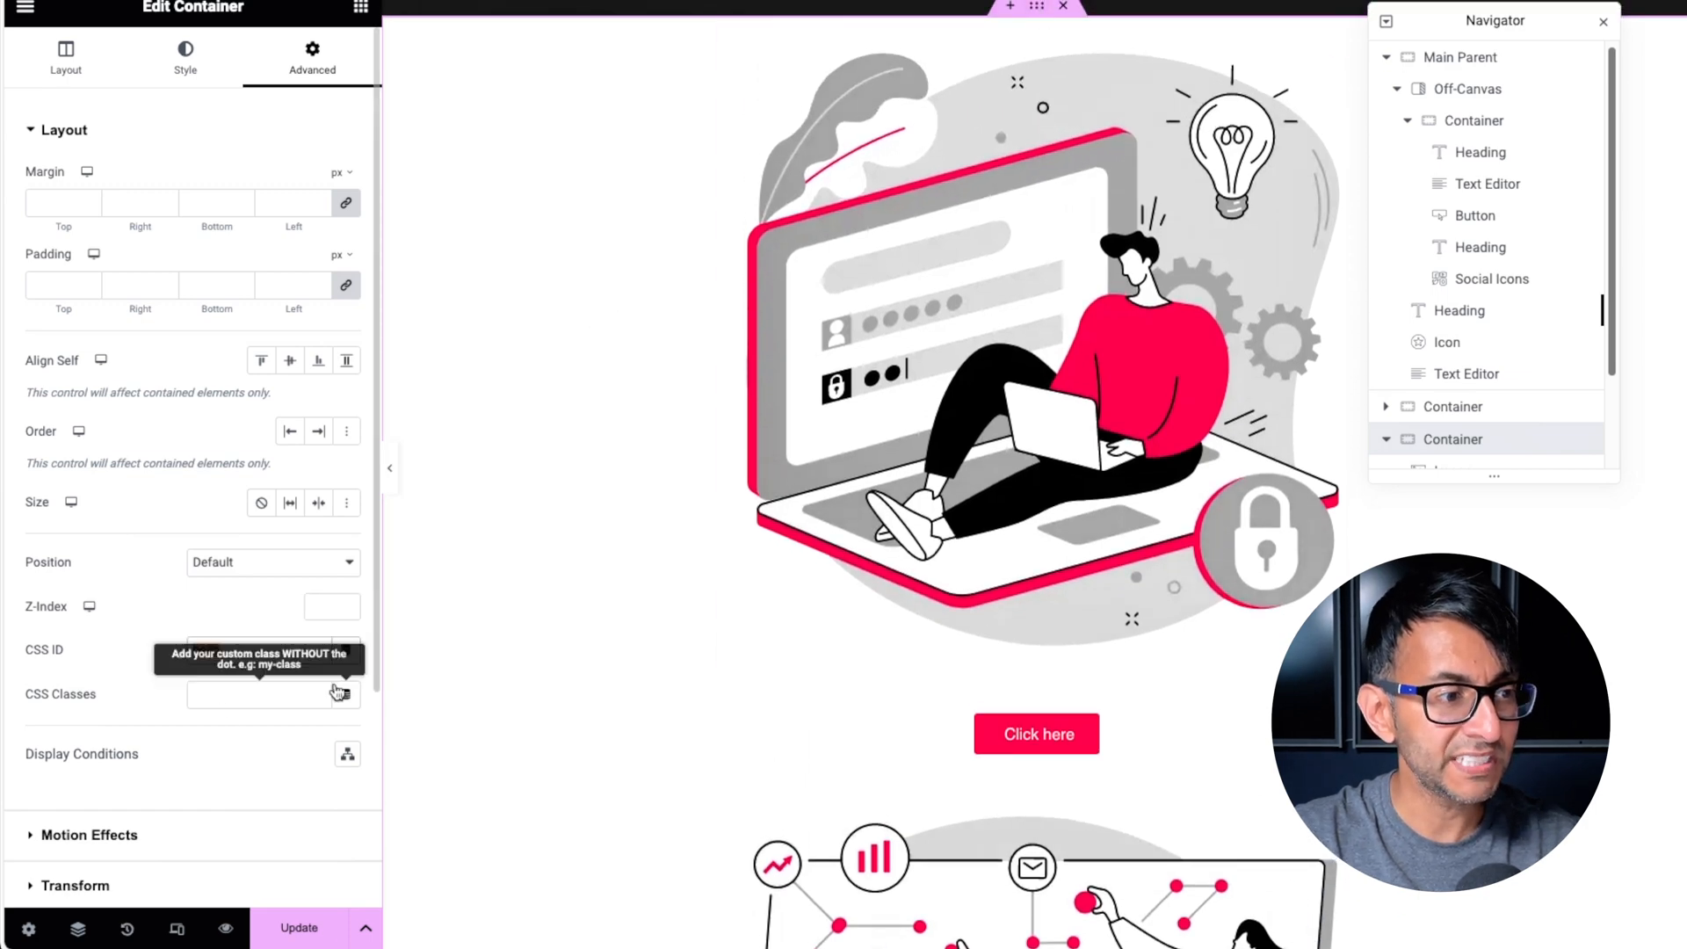
type("hello")
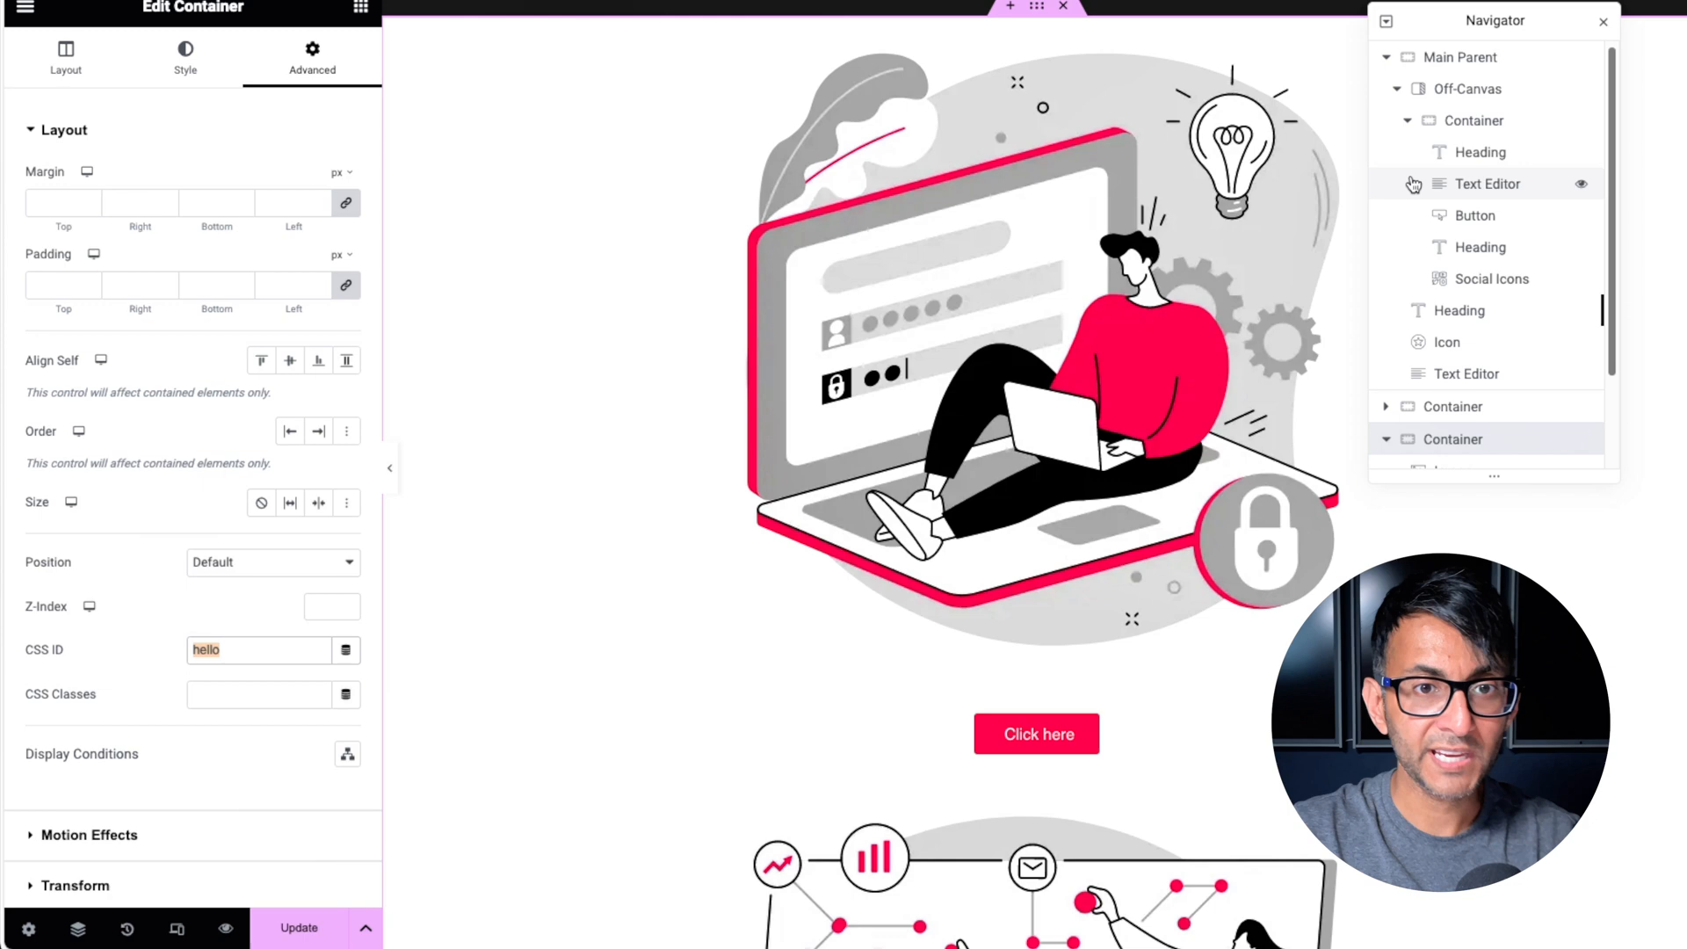
left_click(1467, 88)
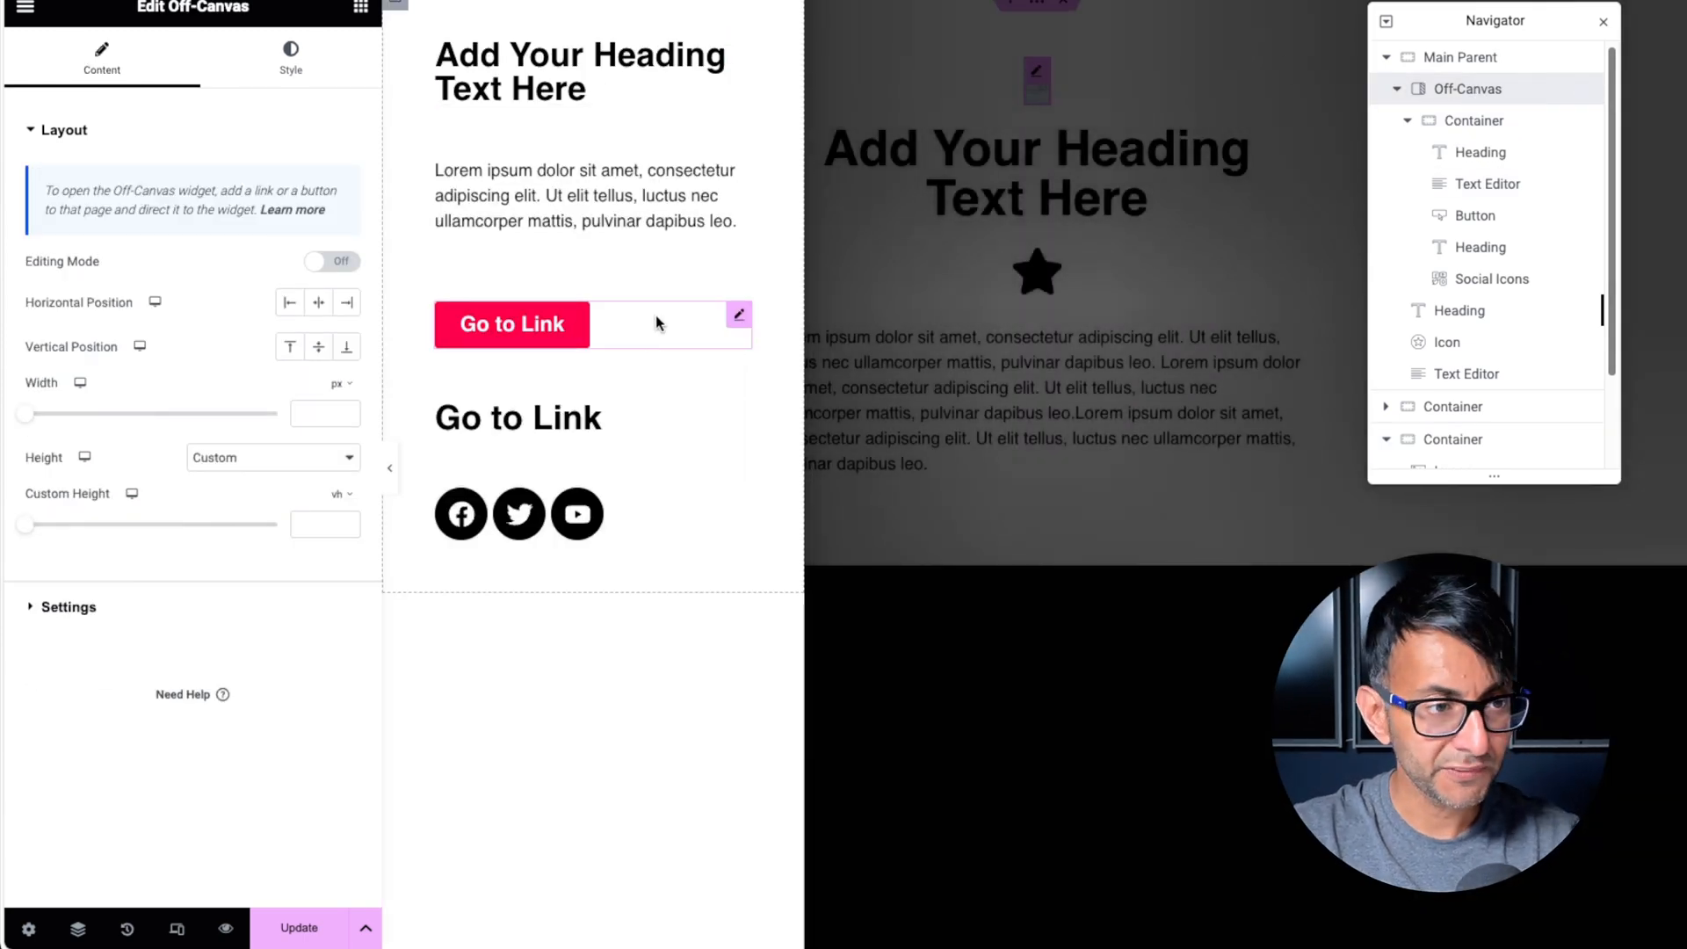
Link the 'Go to Link' heading to #hello, update the page, and preview it
left_click(517, 417)
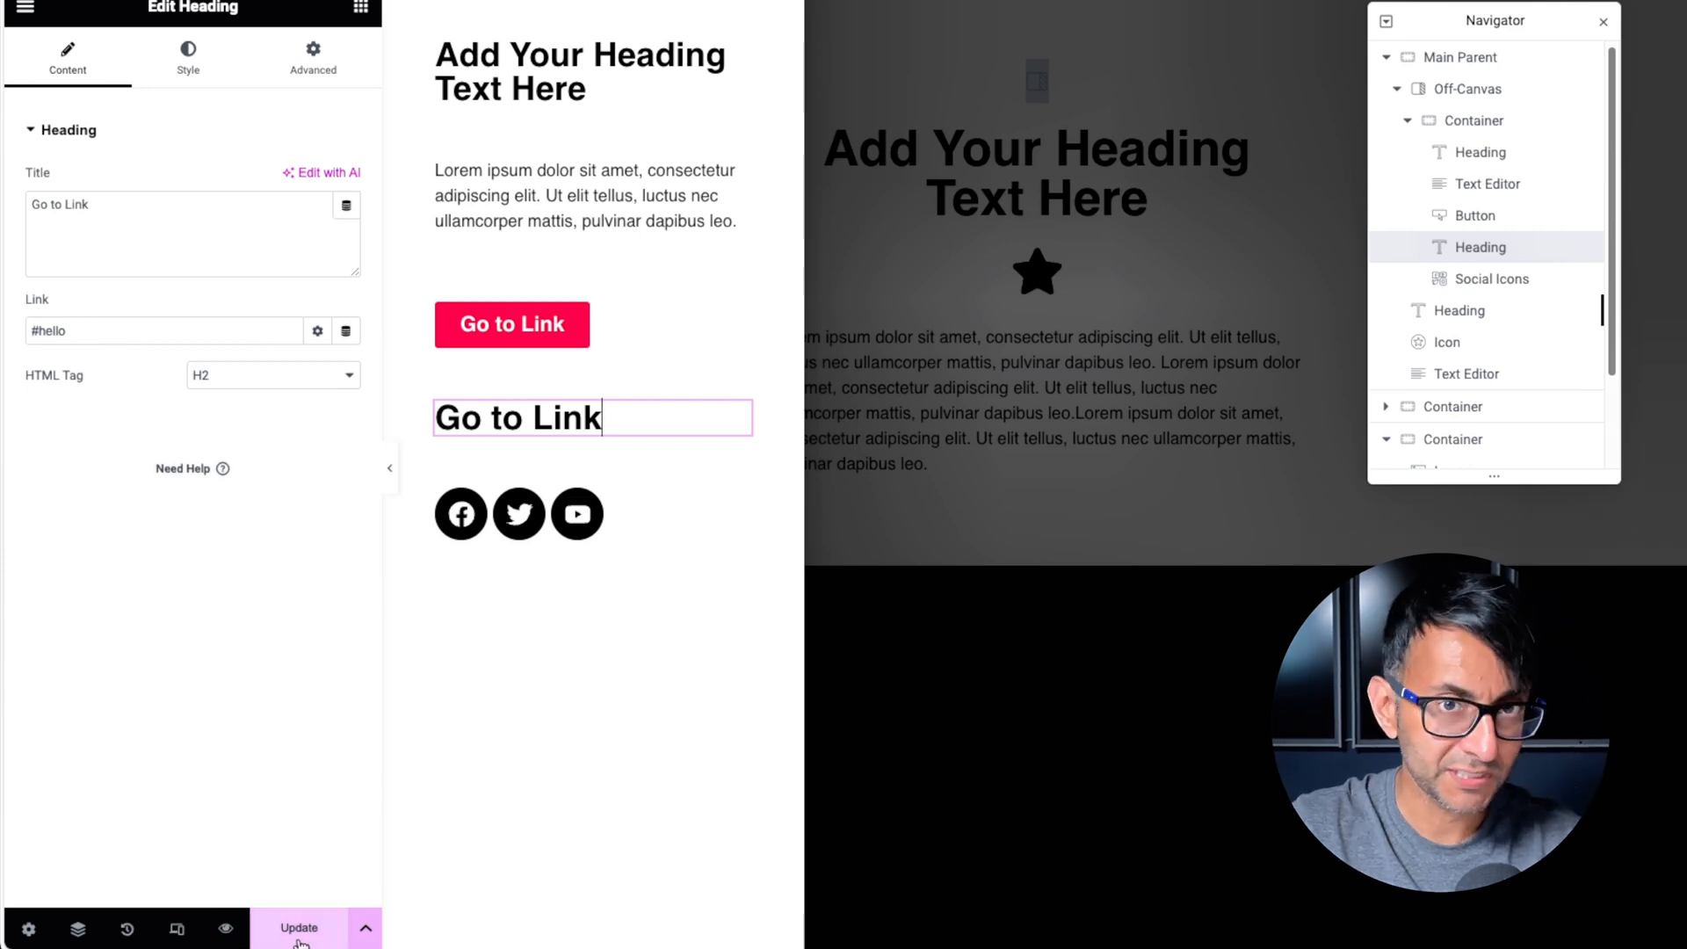
left_click(298, 928)
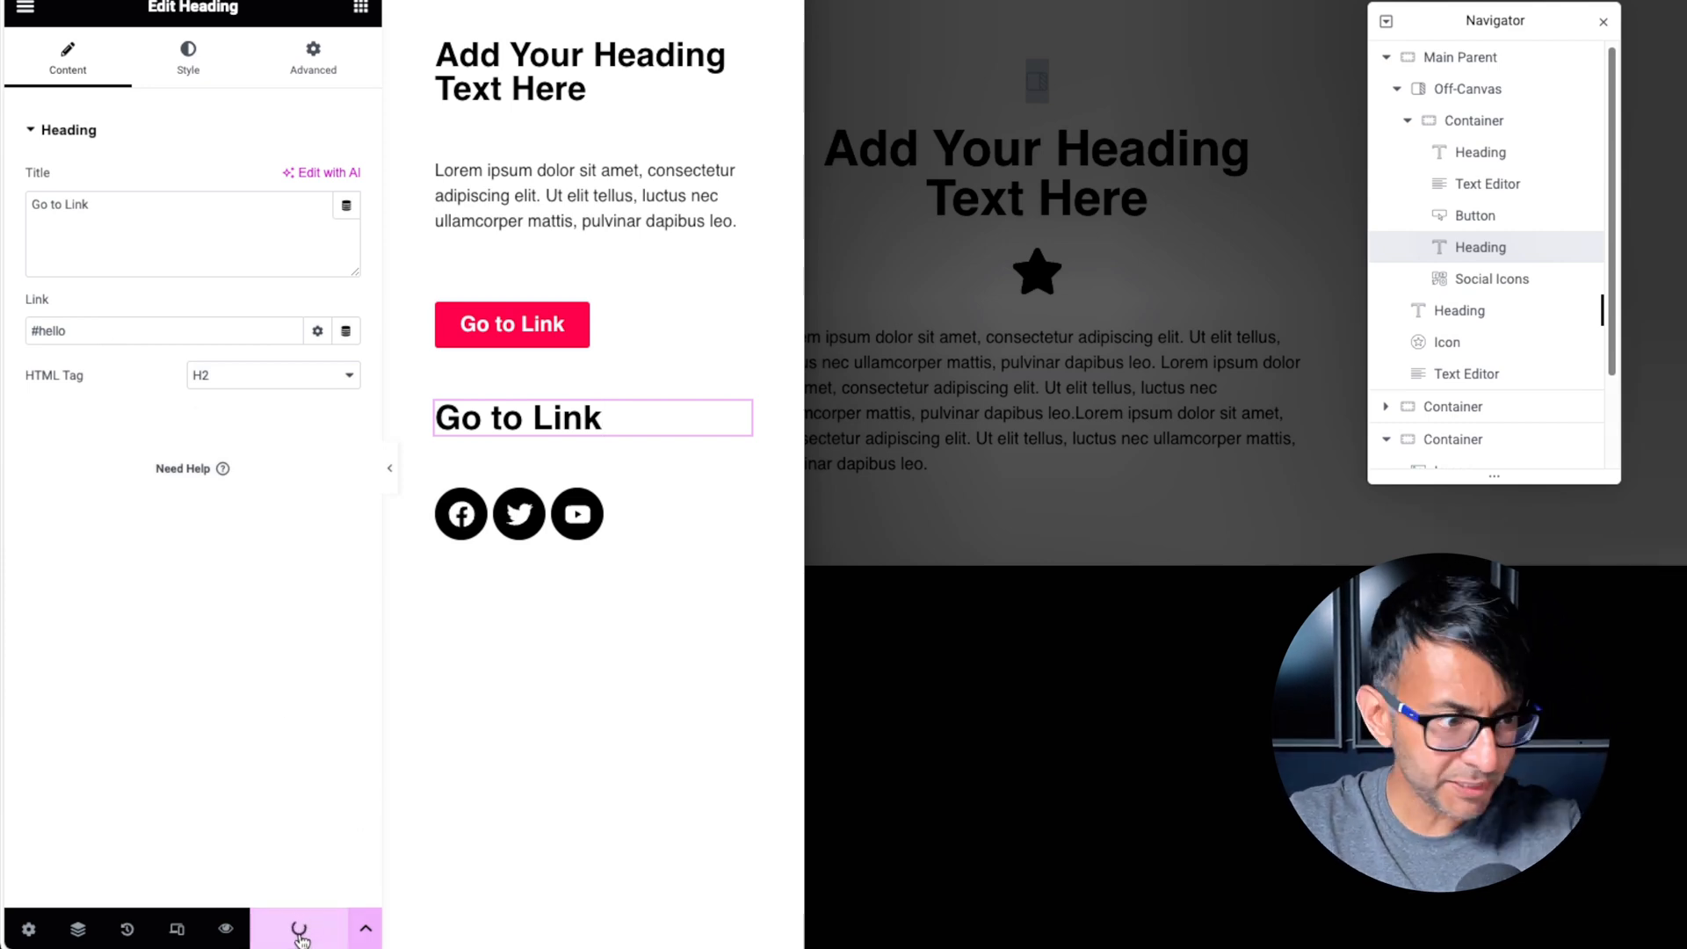
left_click(298, 928)
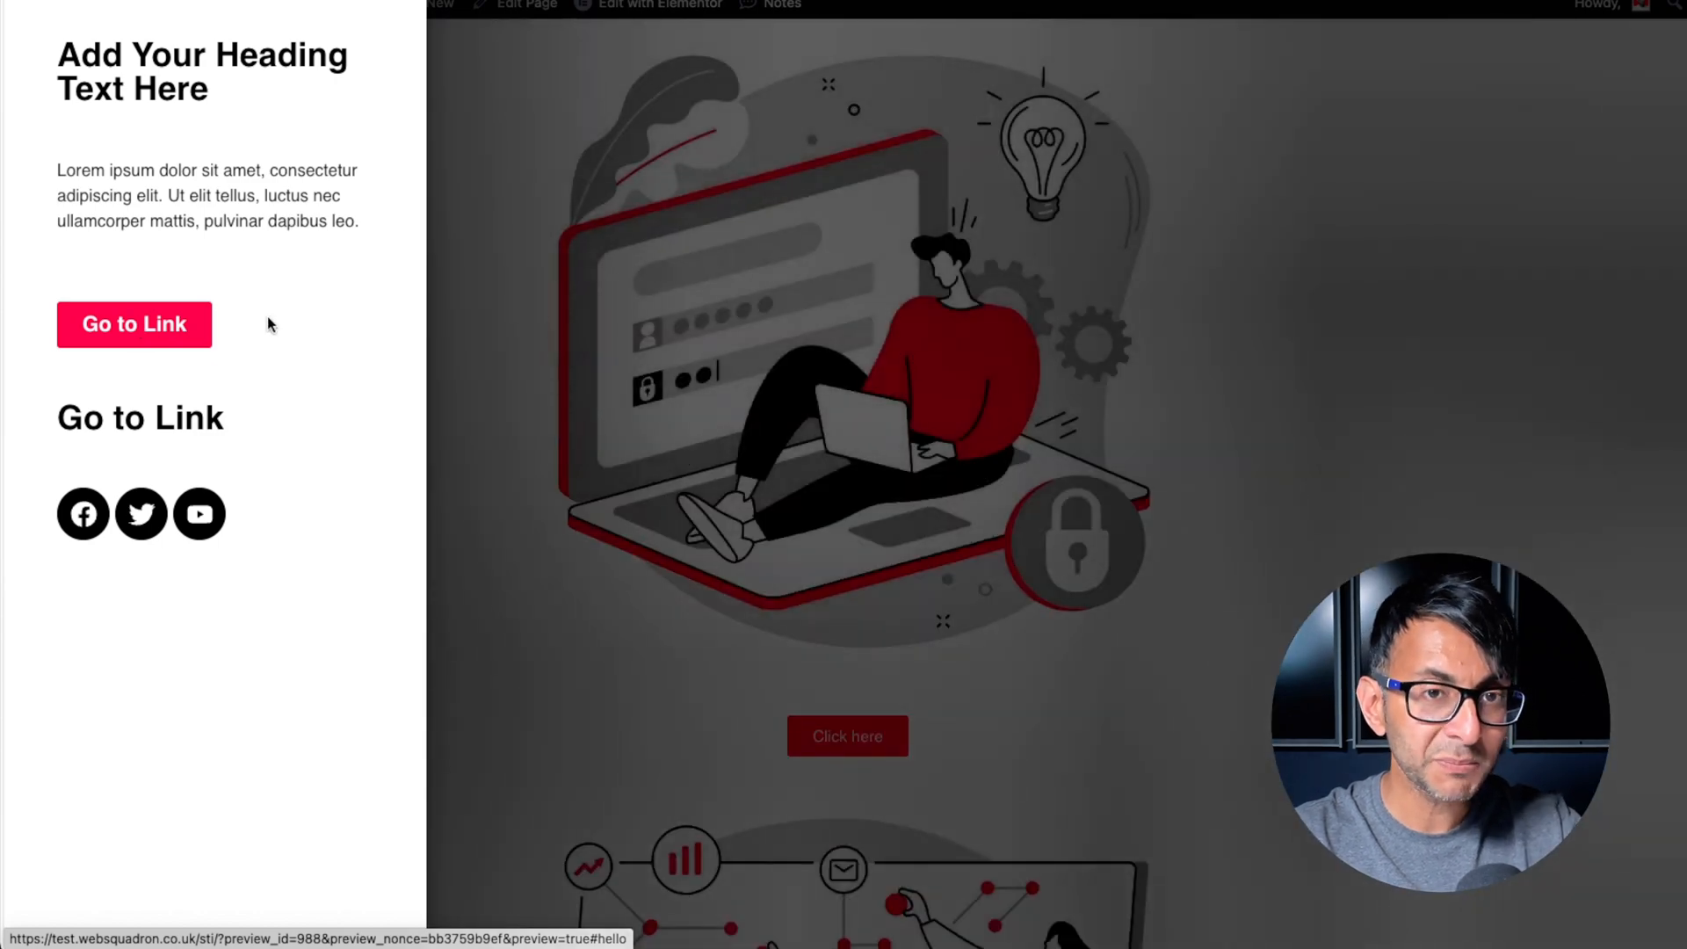
mouse_move(1096, 67)
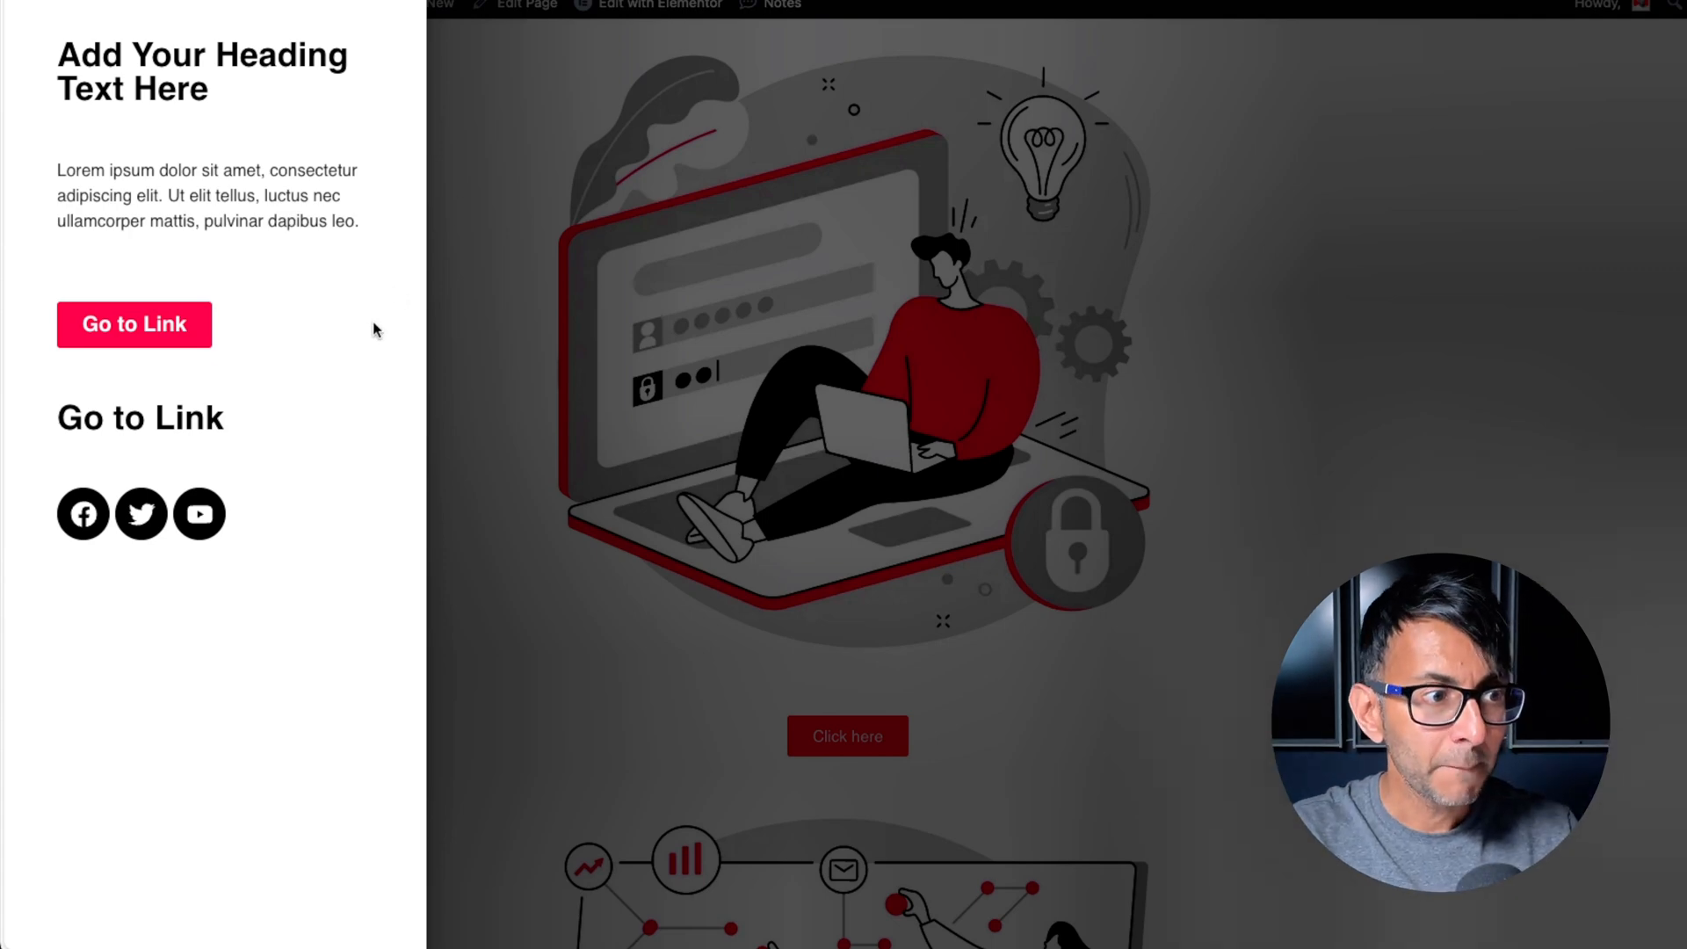
mouse_move(349, 335)
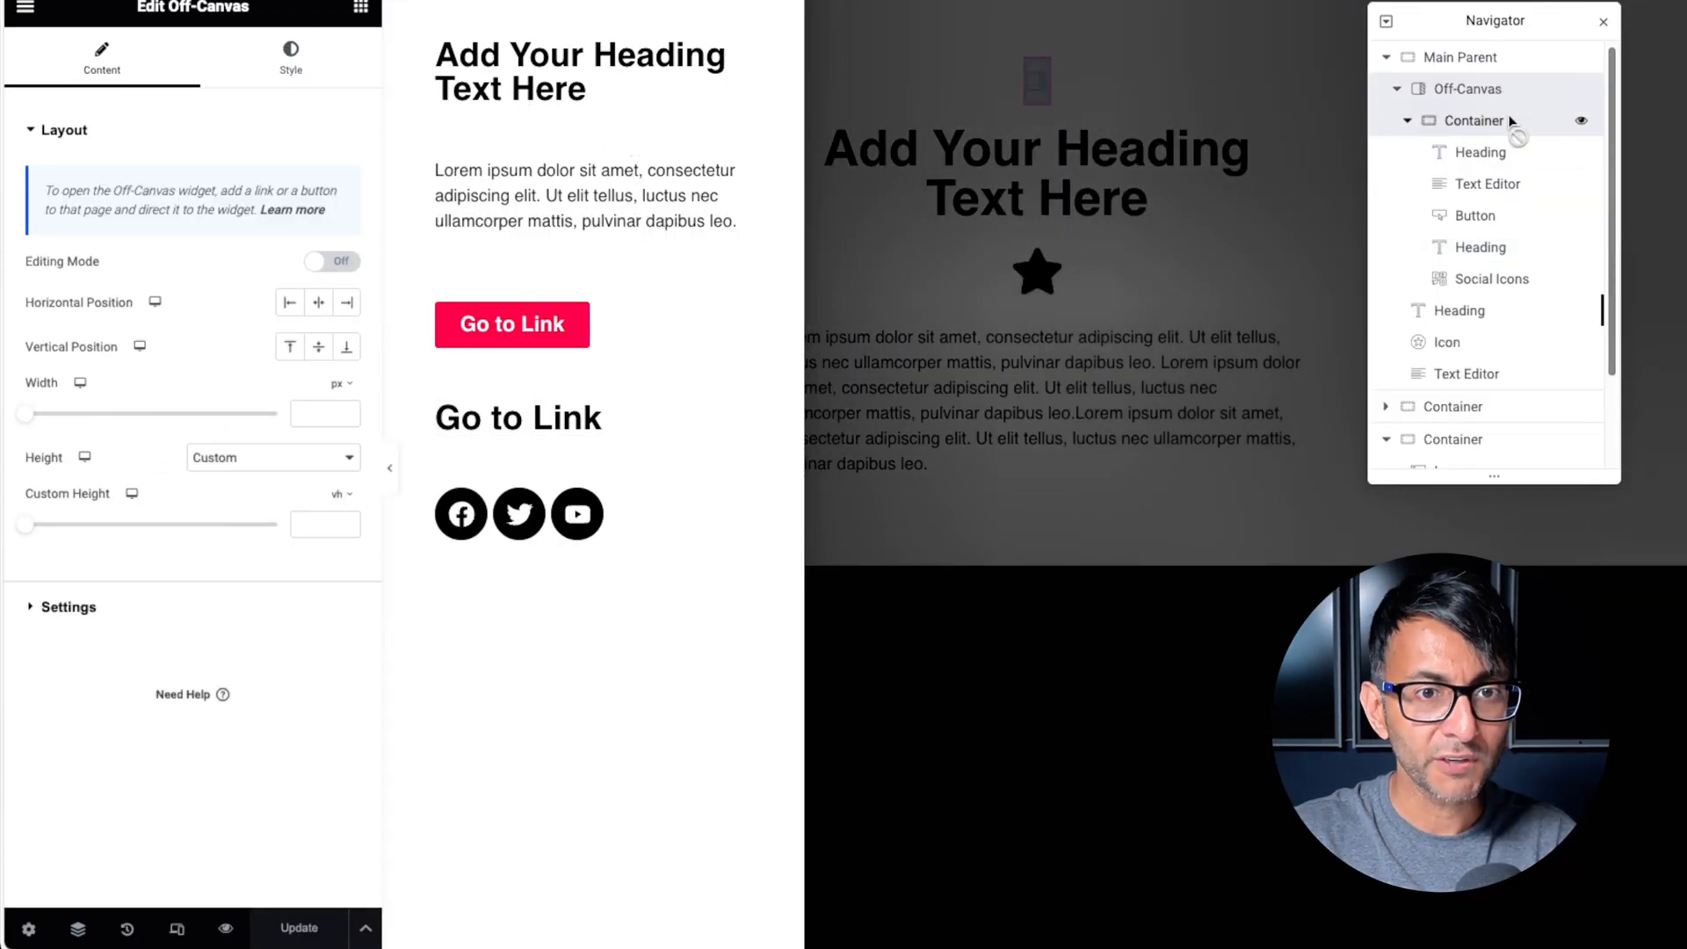
Search 'html' and drop the HTML widget into the off-canvas container above the button
left_click(1477, 119)
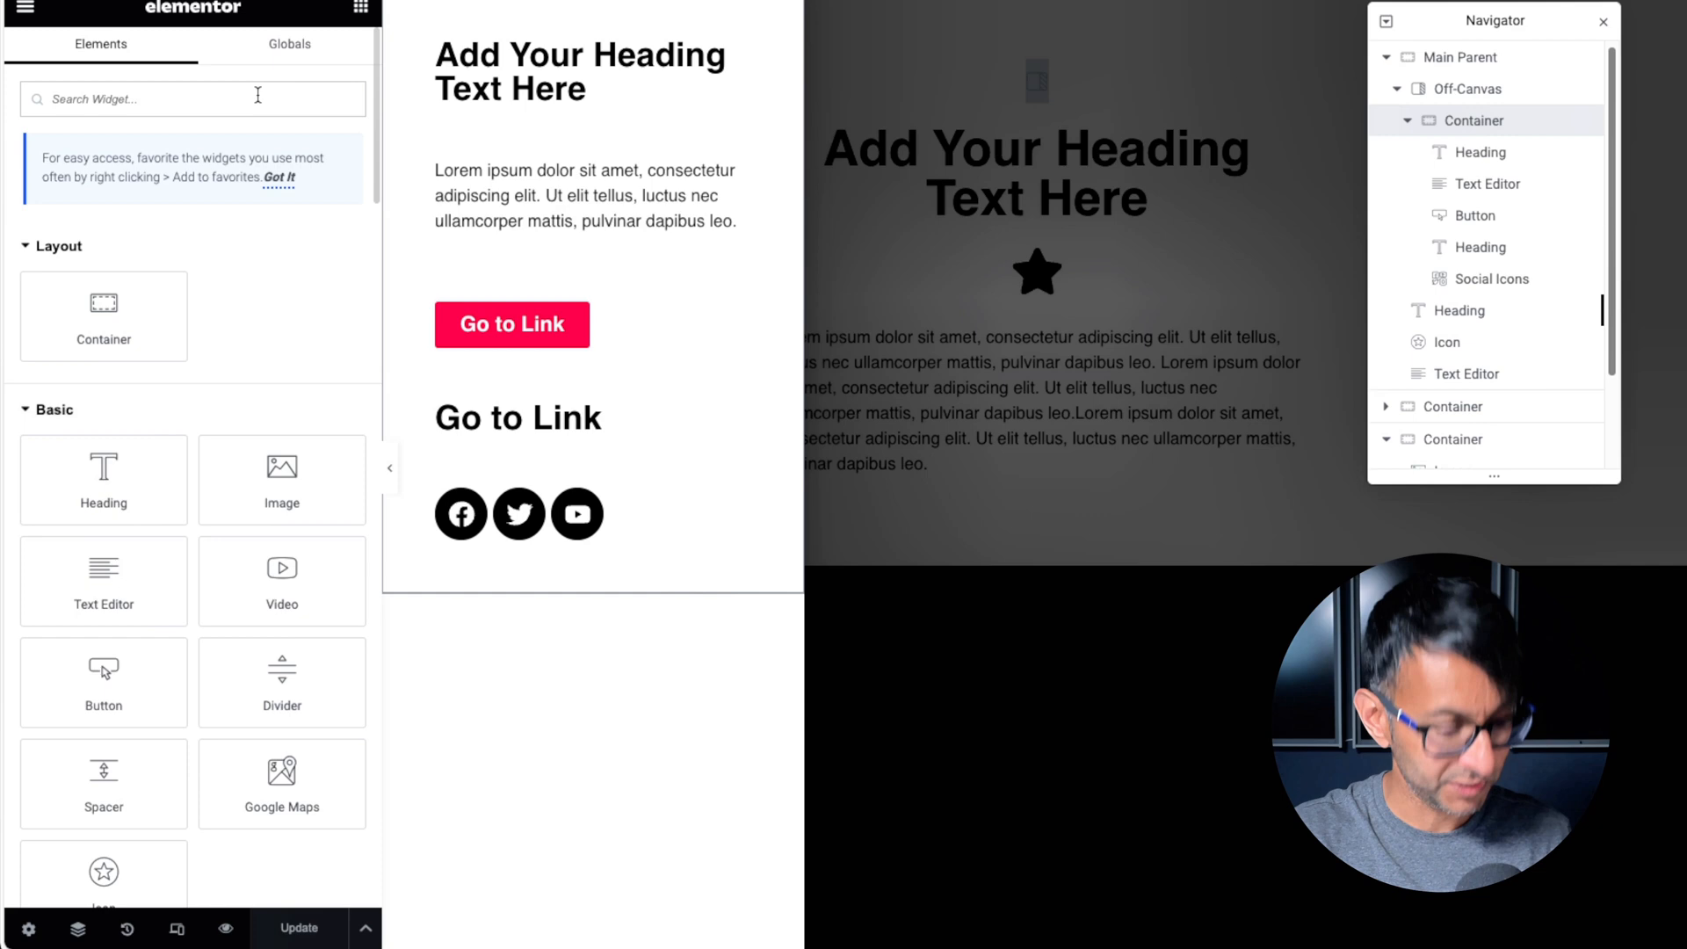
type("html")
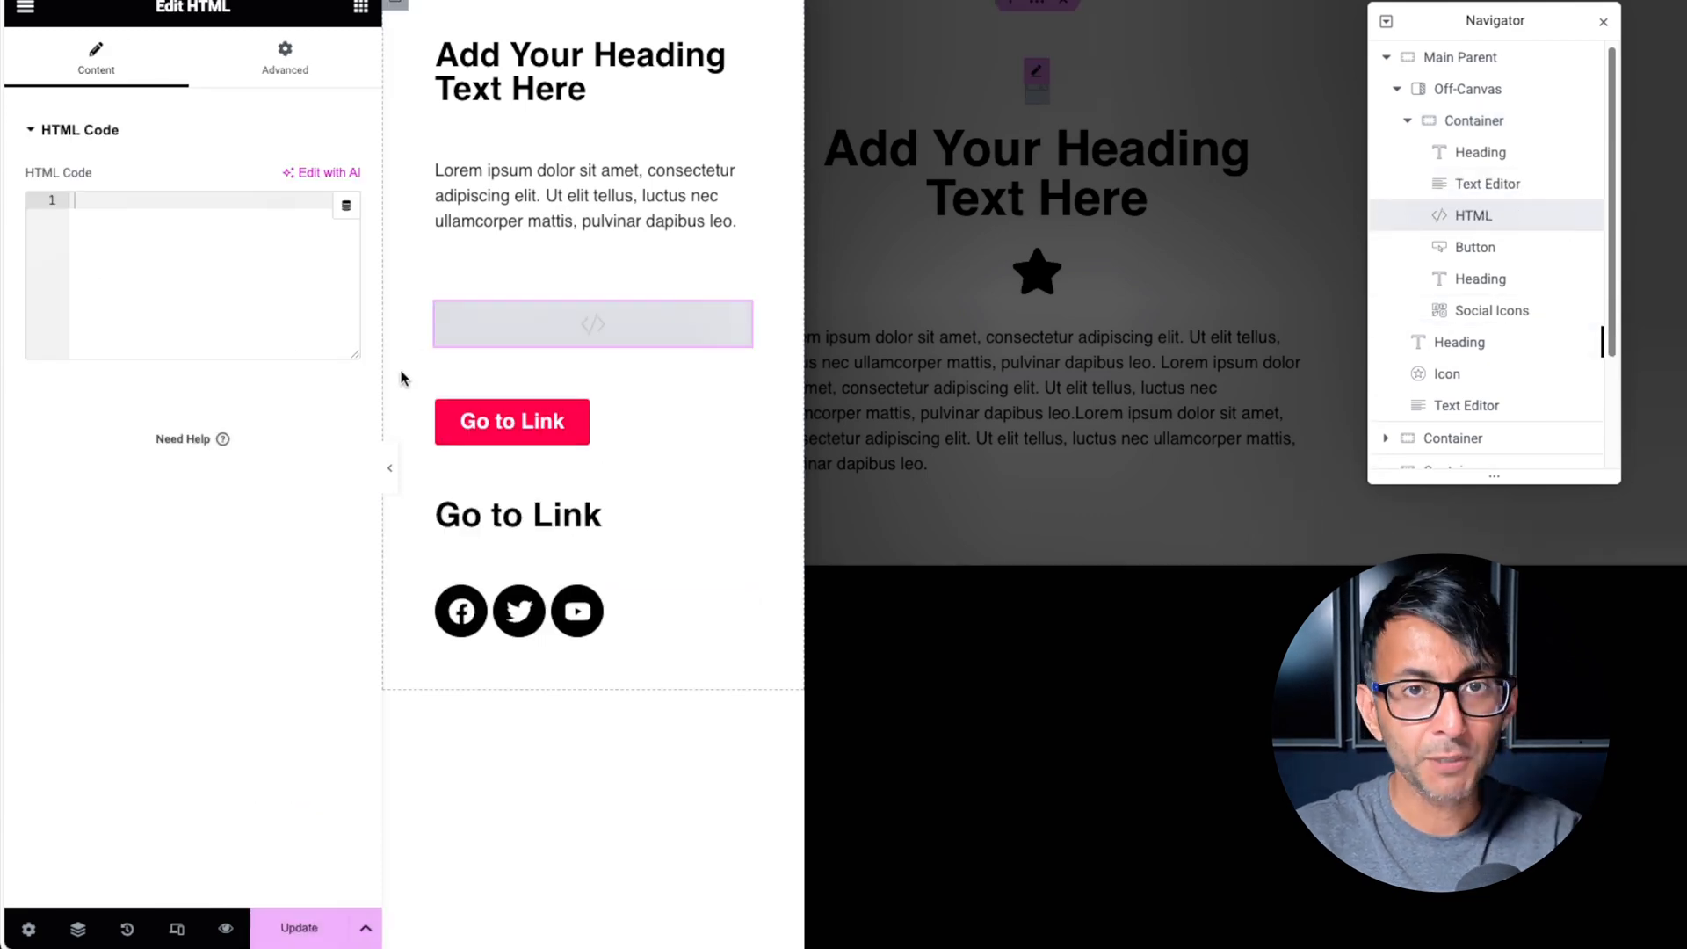
left_click(181, 267)
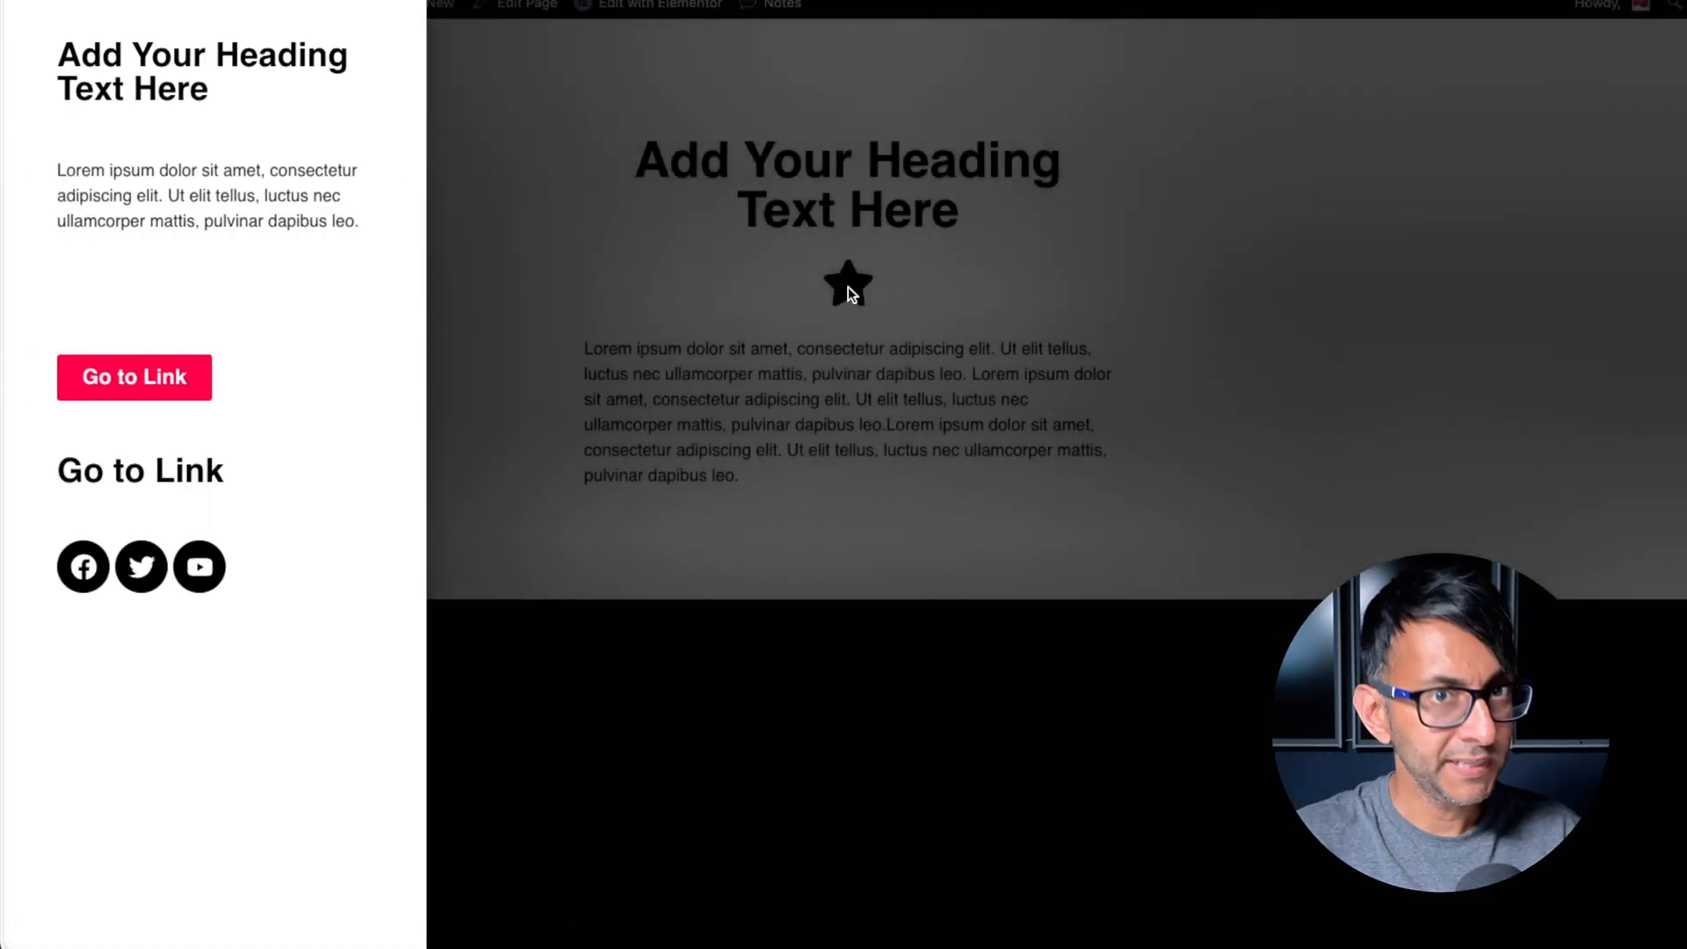
mouse_move(134, 378)
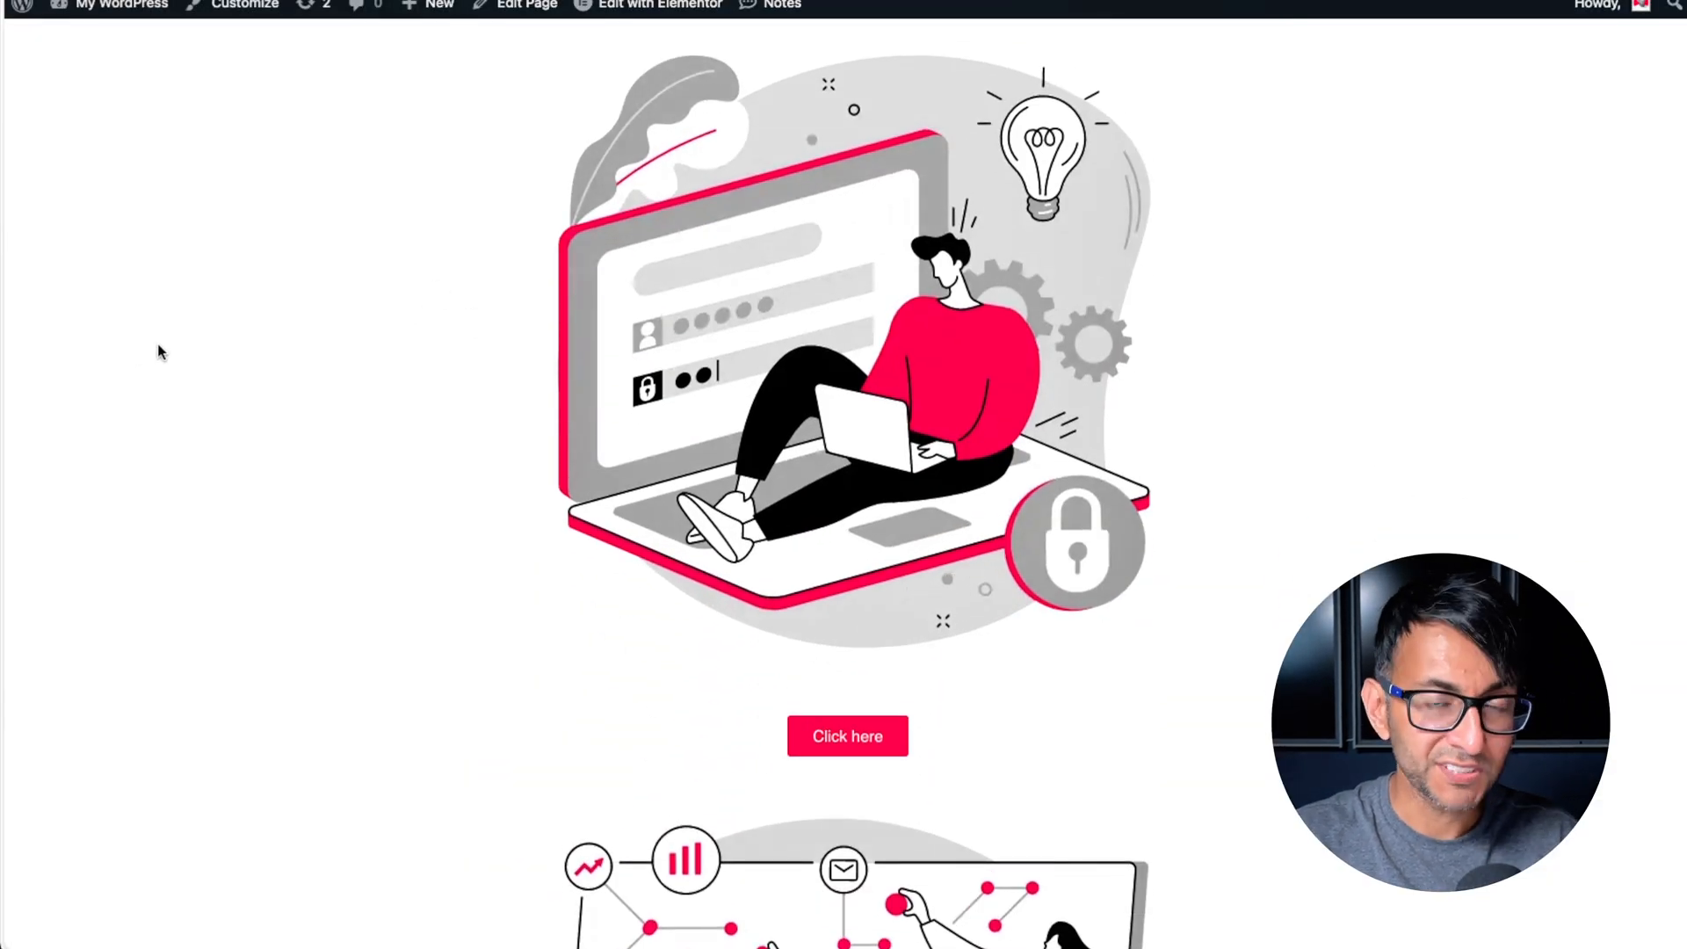
mouse_move(537, 513)
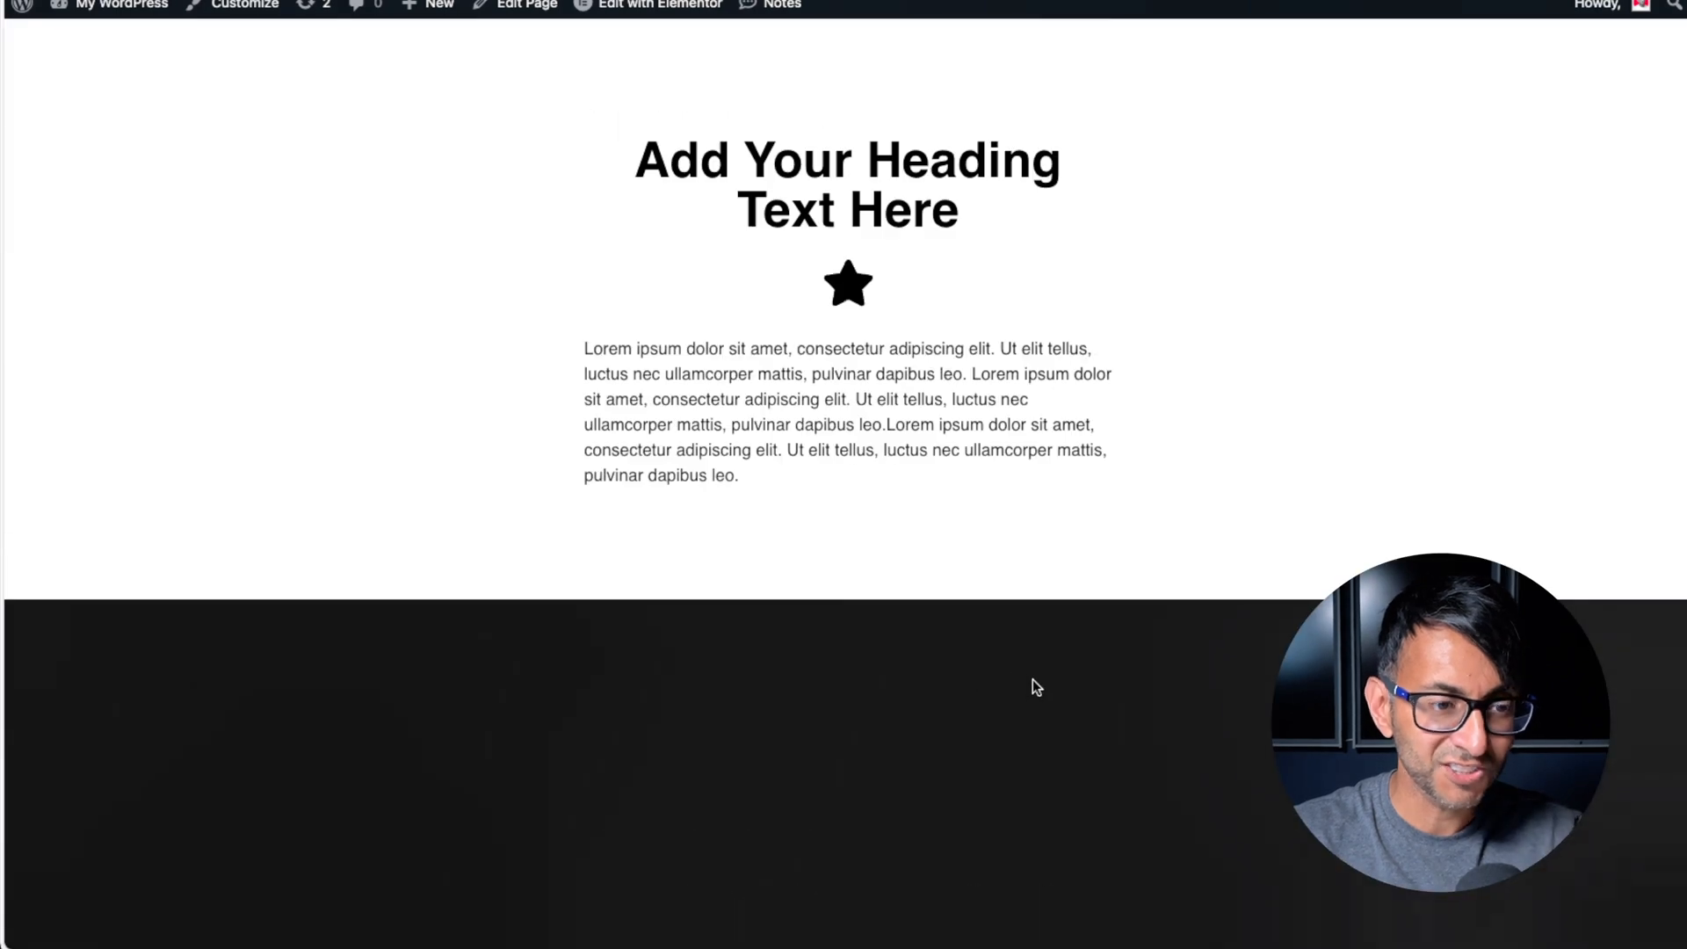
Scroll the live preview and click Go to Link to test closing and scrolling
scroll("down", 3)
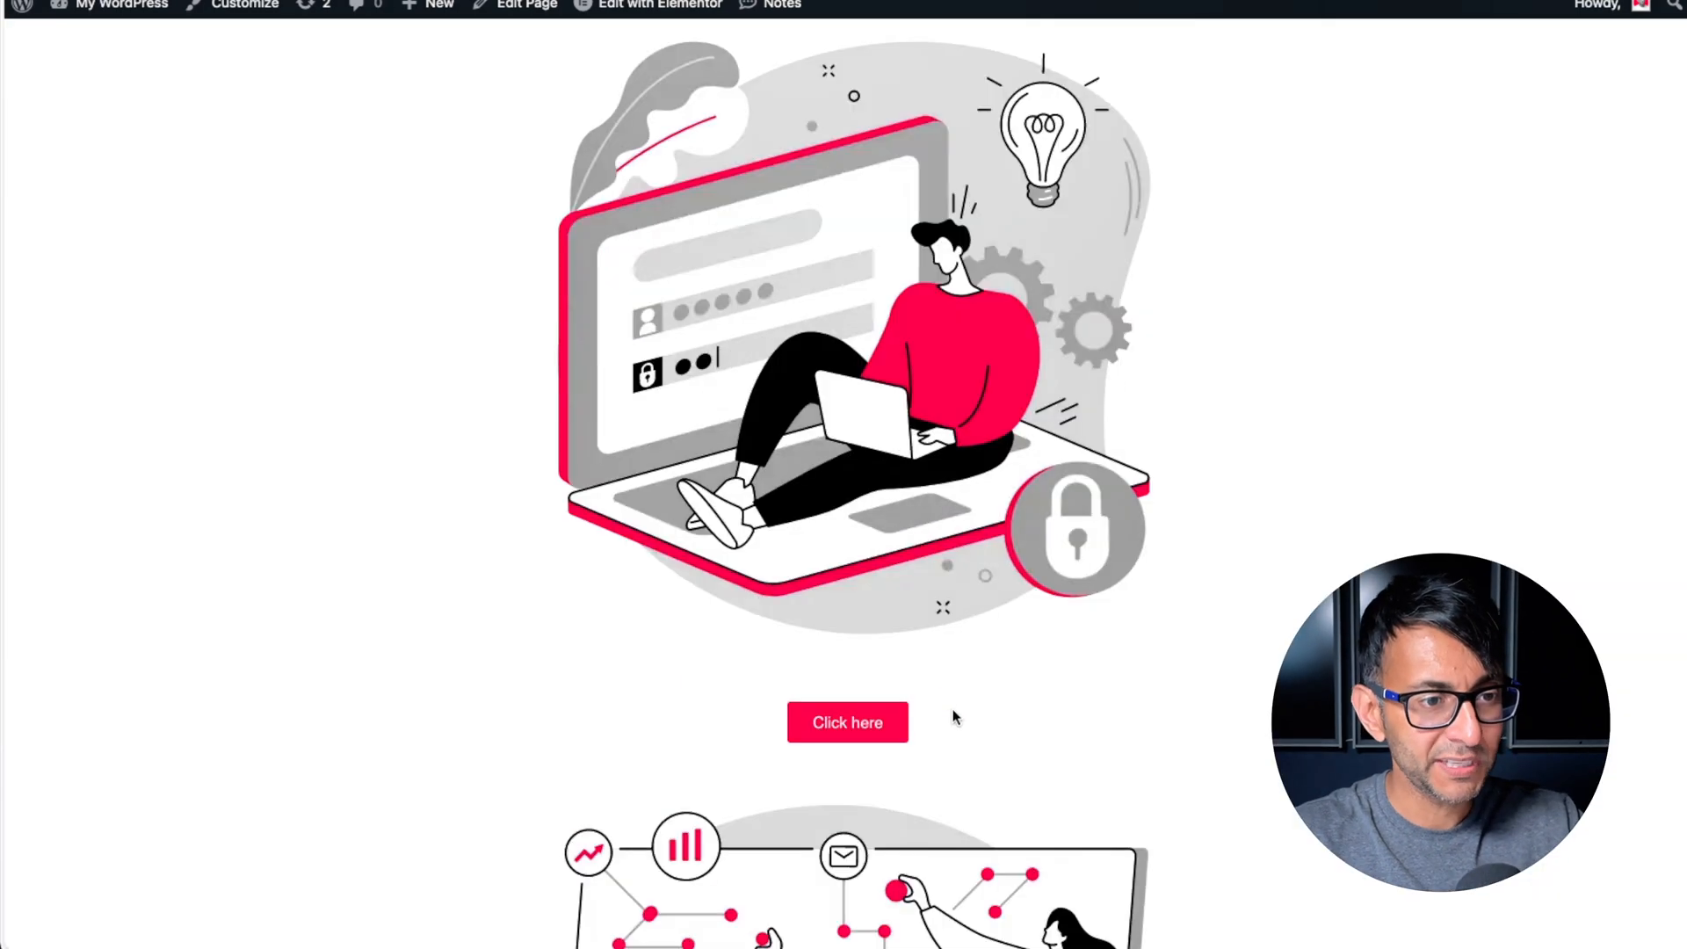
left_click(847, 722)
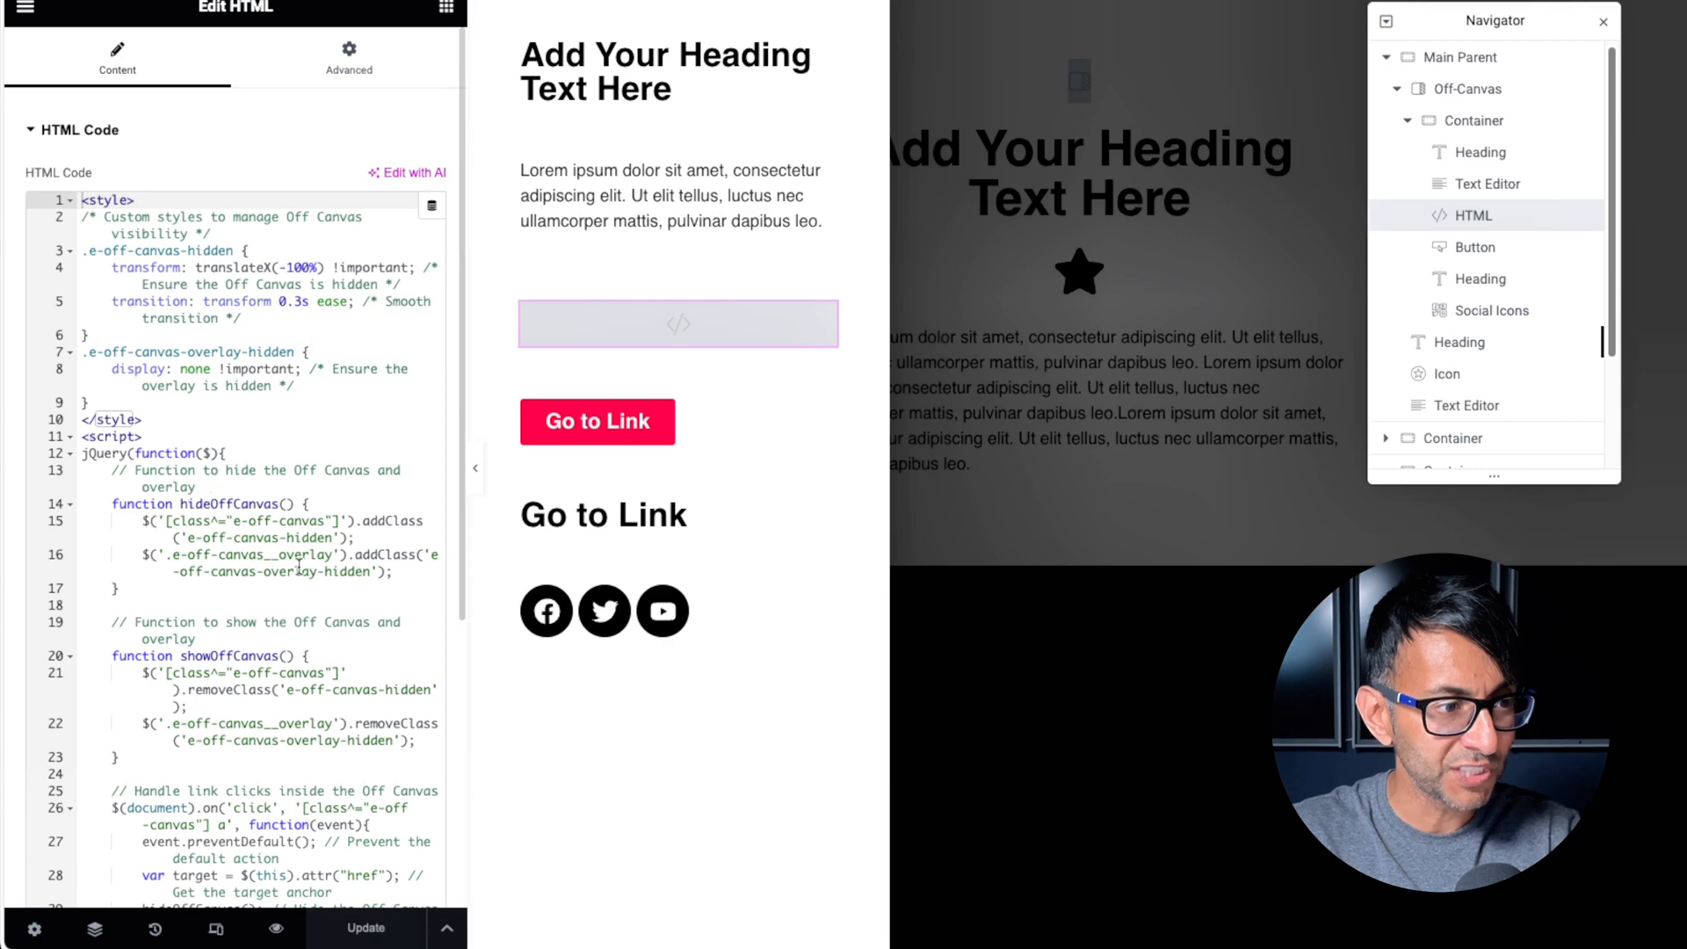
Give the star icon the CSS class 'off-canvas-toggle-button' and update the page
scroll("down", 3)
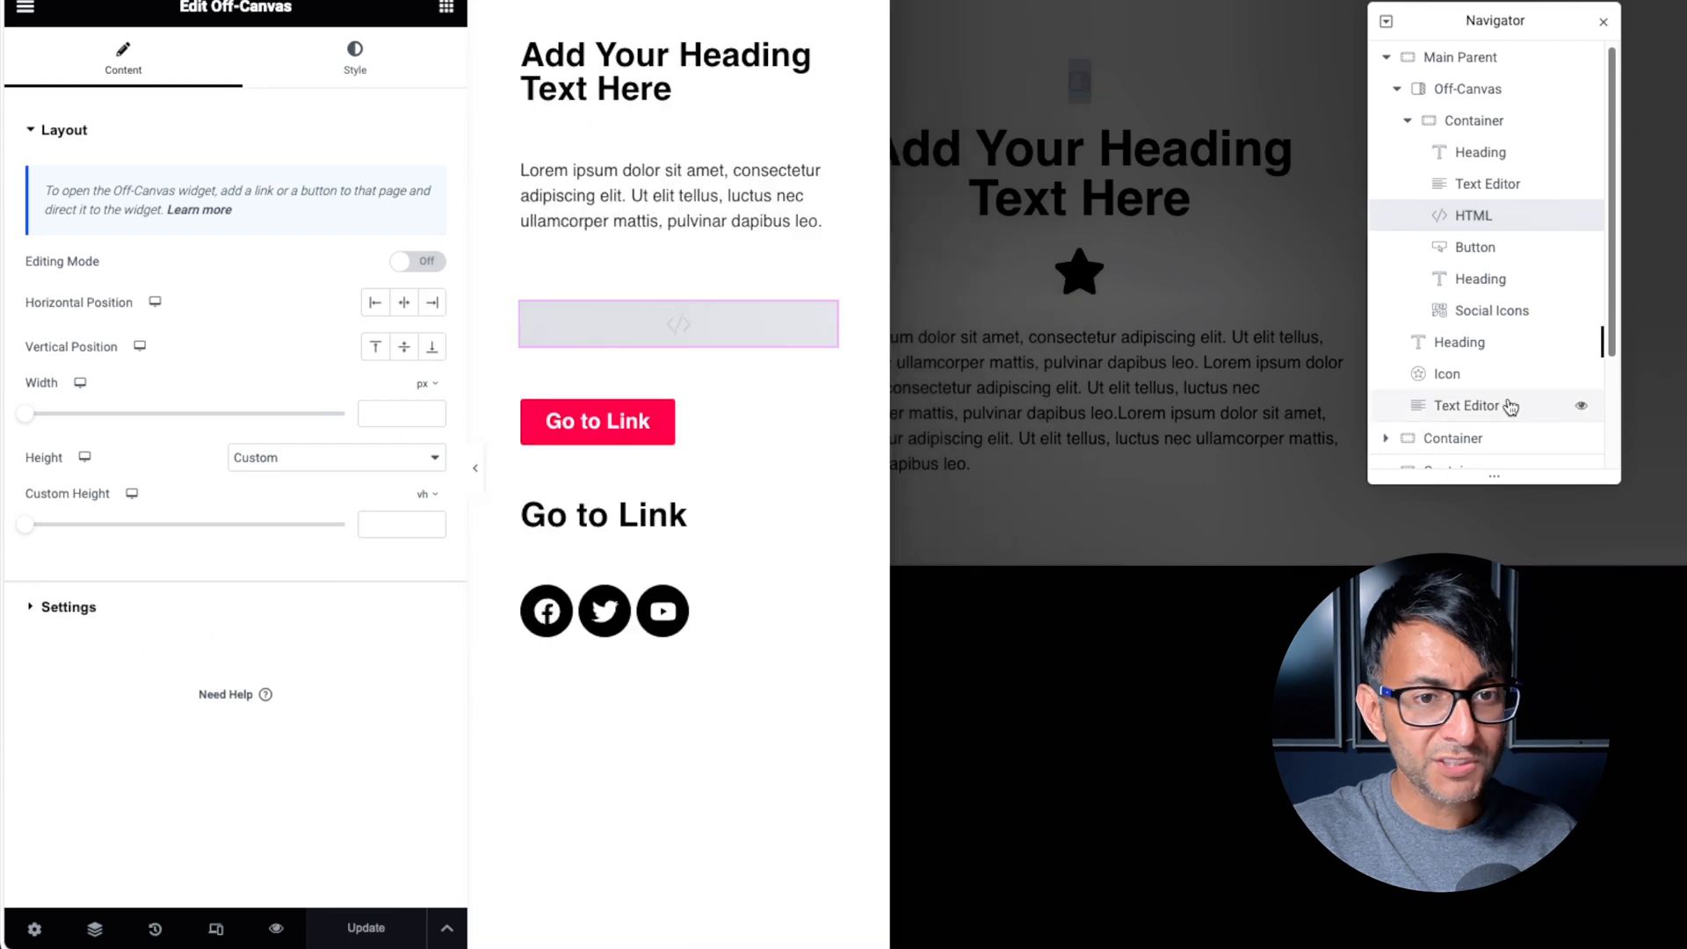
left_click(1447, 373)
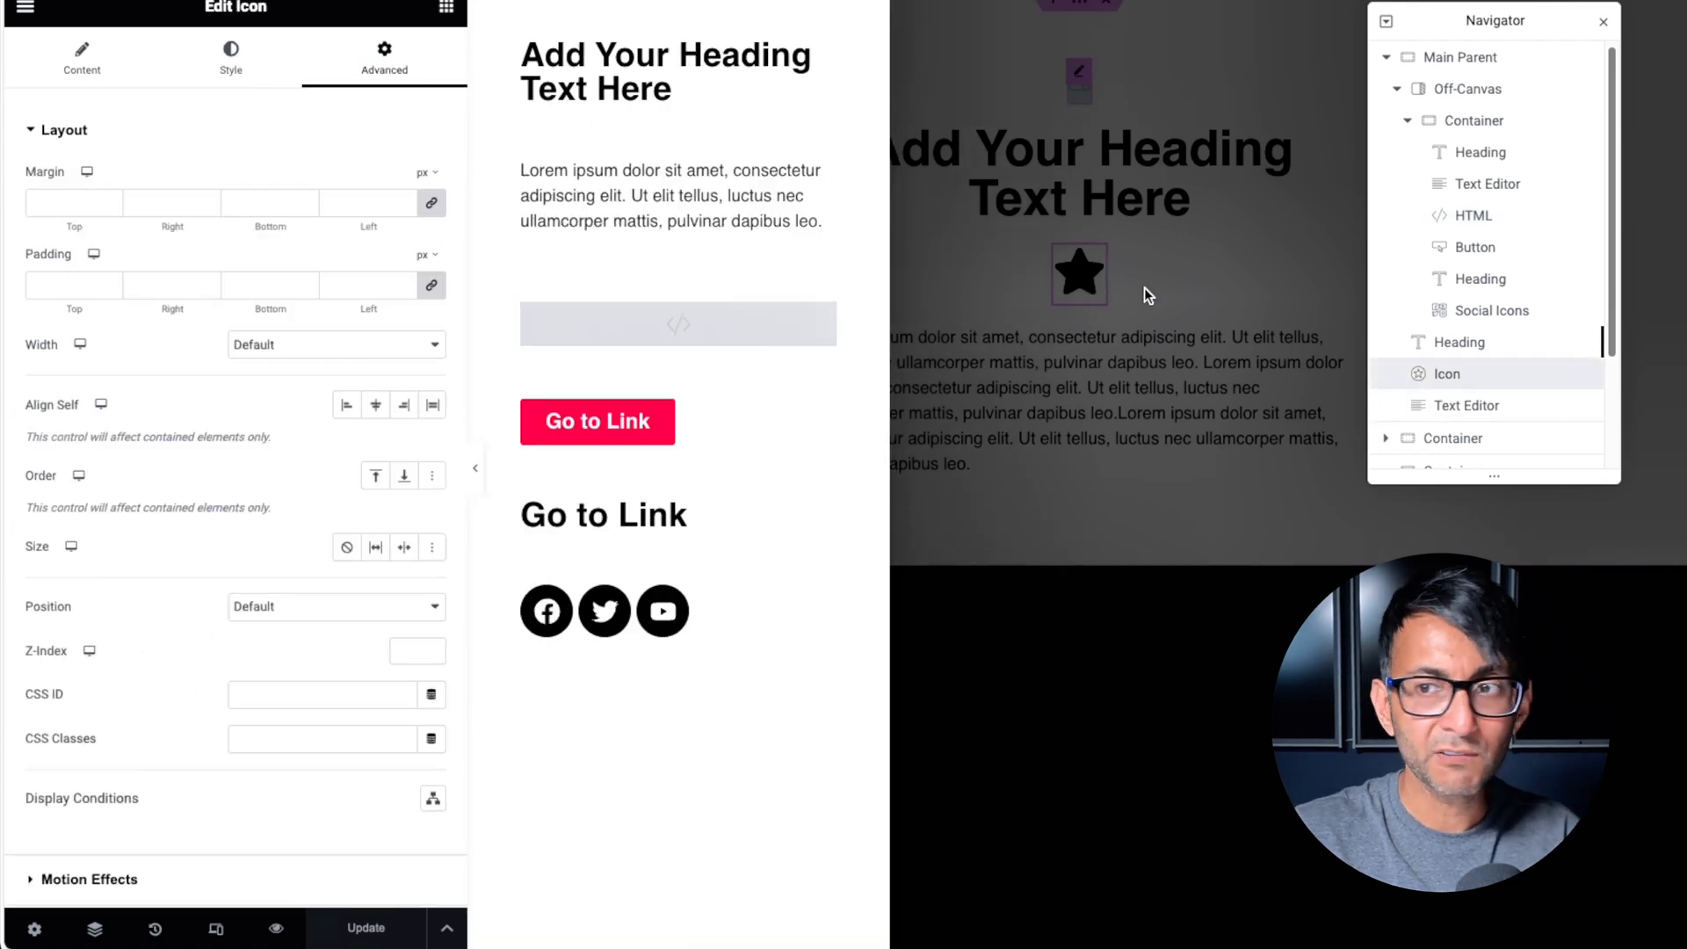
left_click(1470, 88)
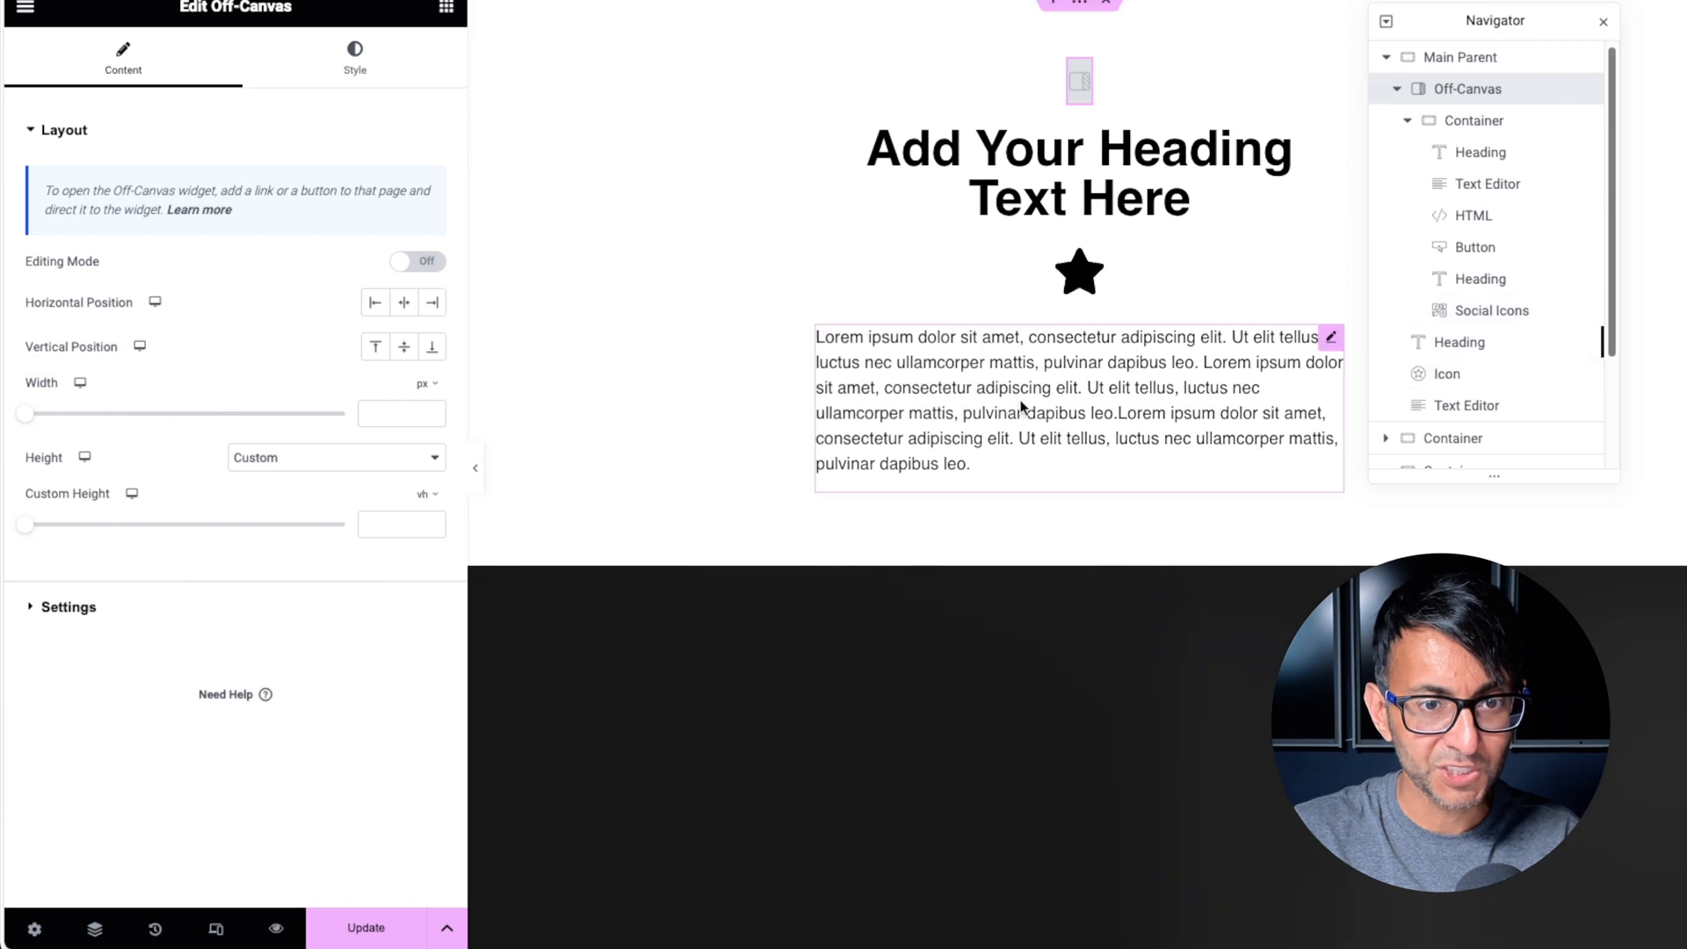
left_click(1447, 374)
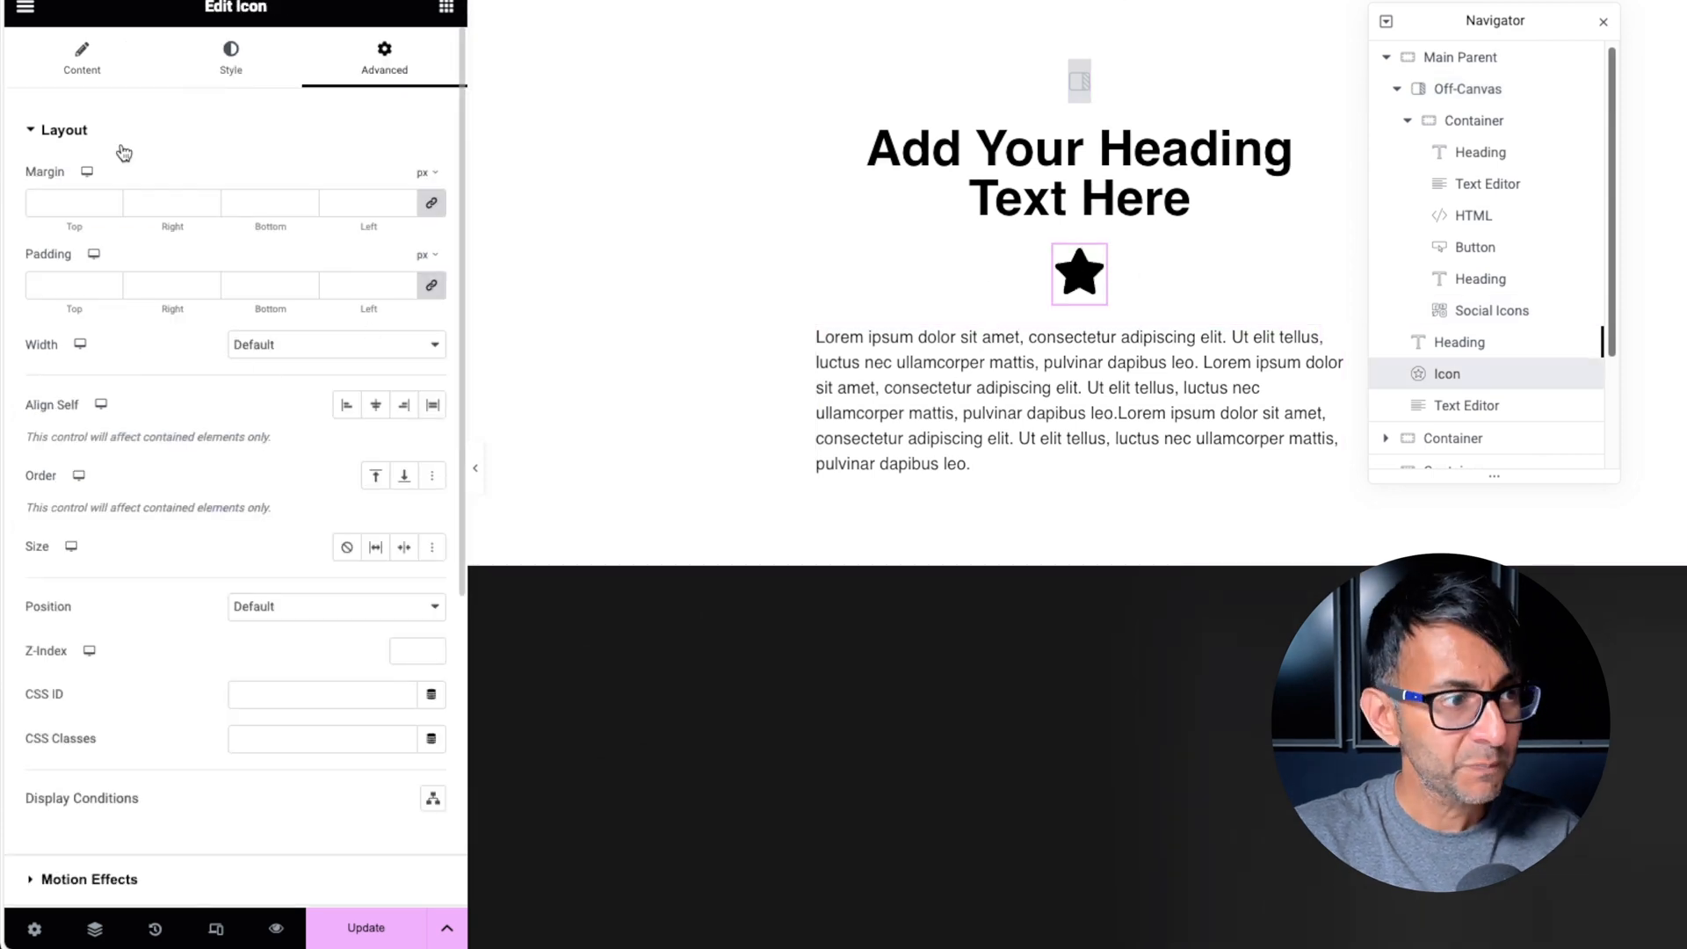
left_click(82, 58)
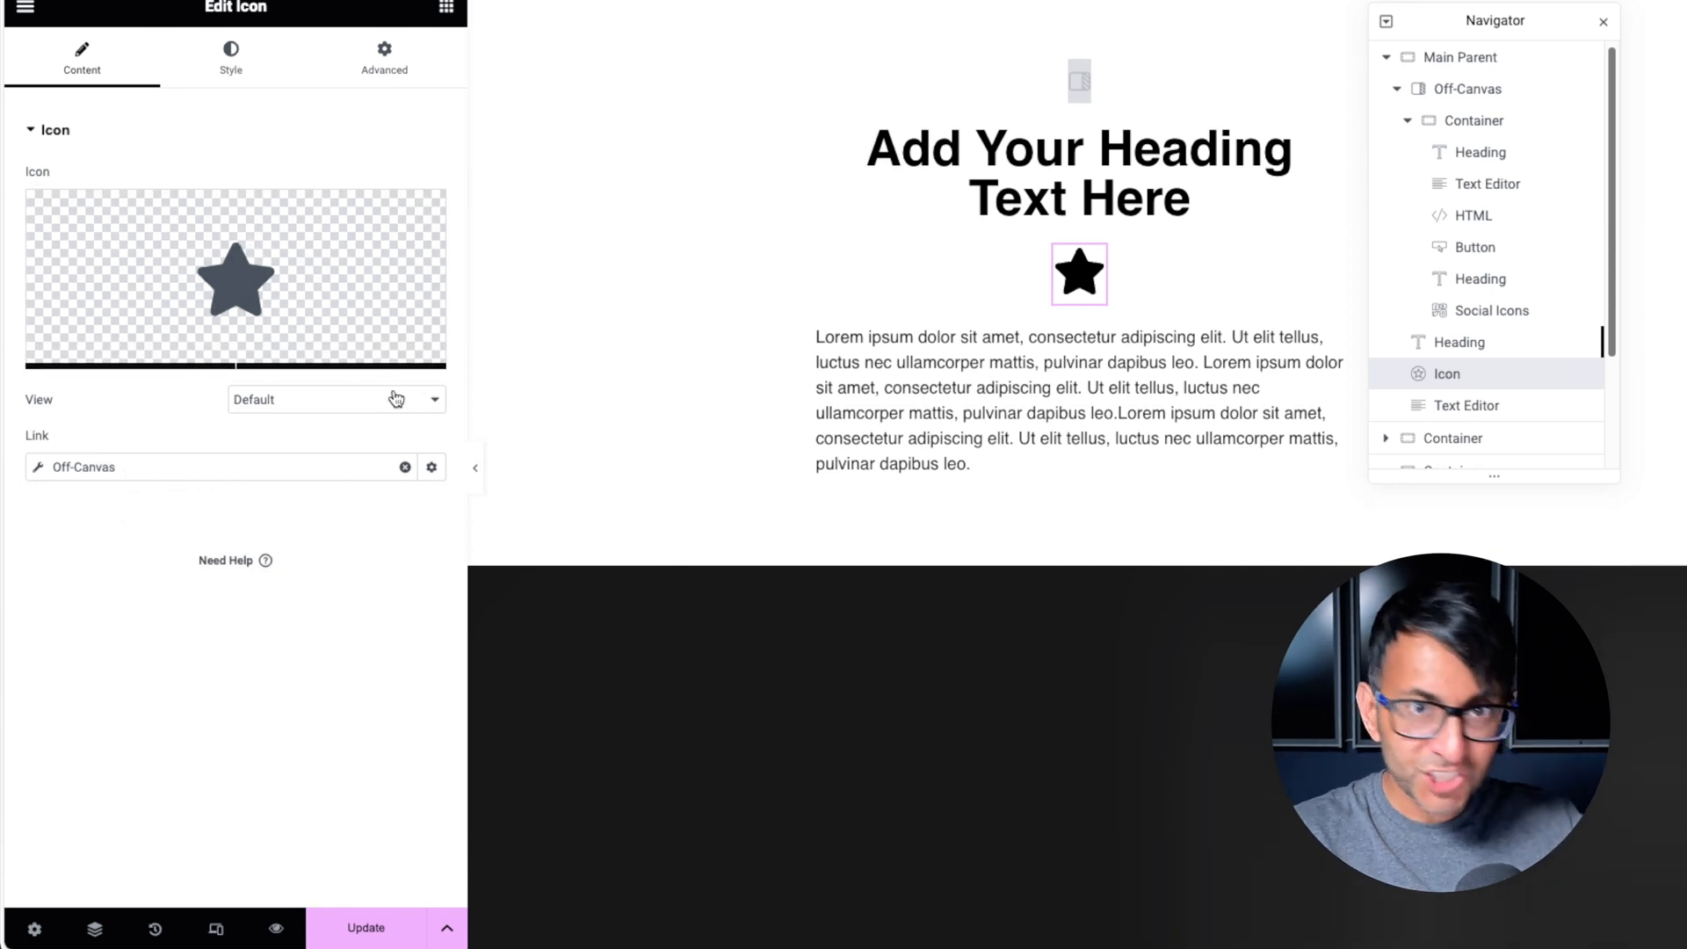
left_click(384, 59)
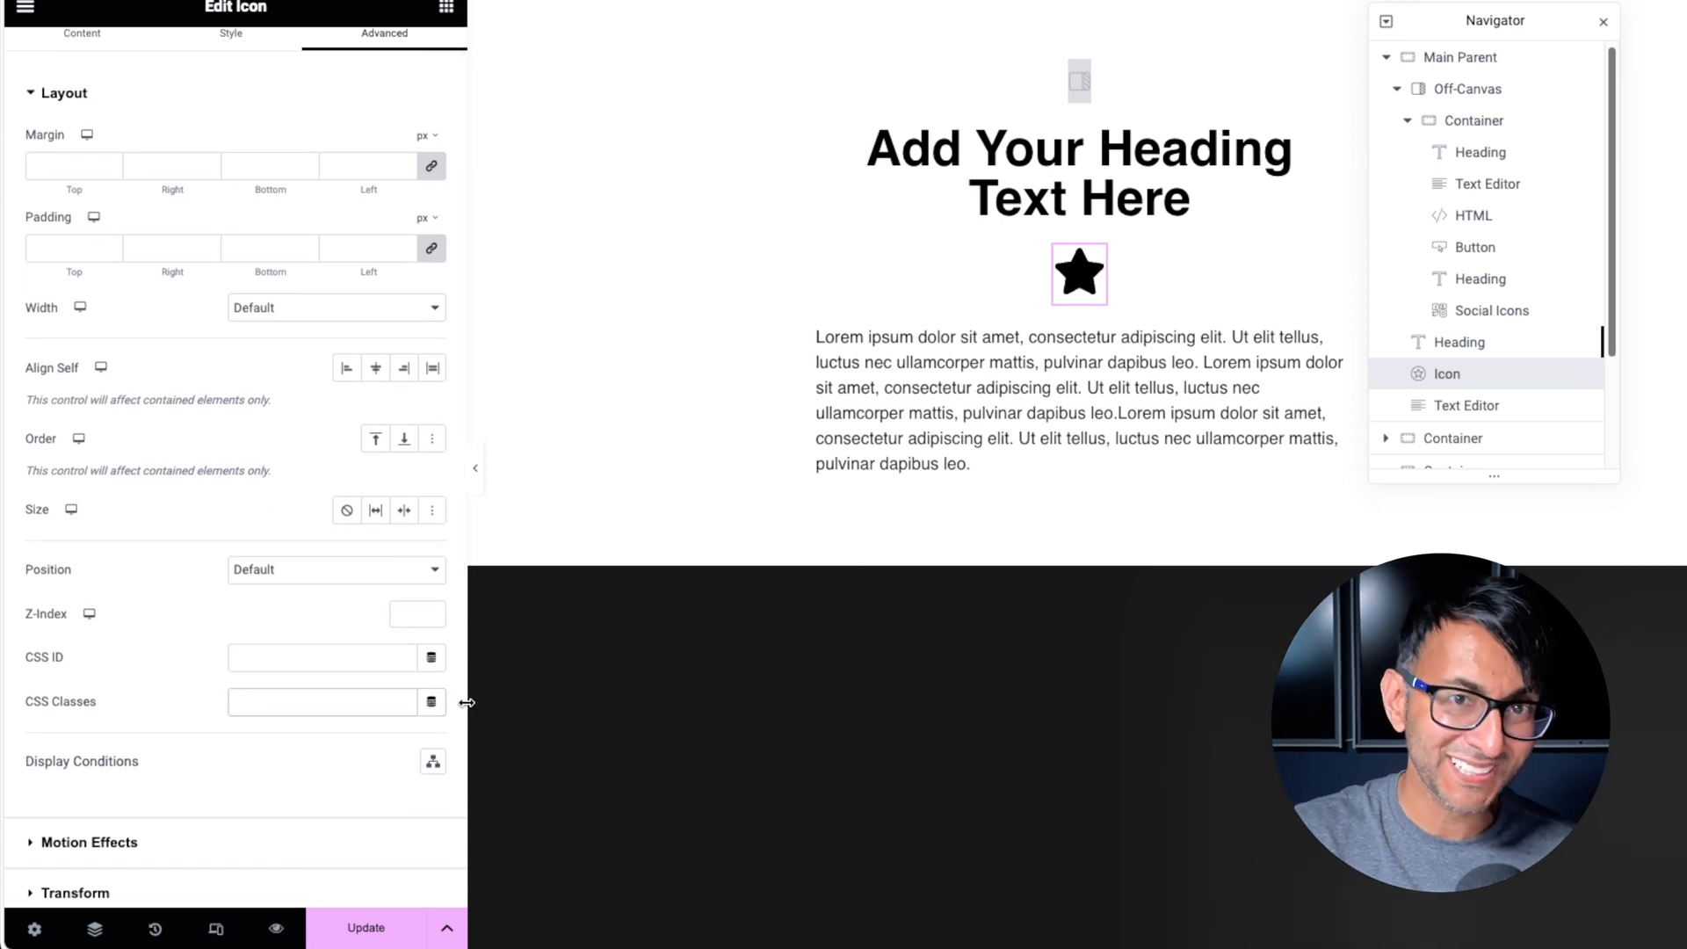
type("off-canvas-toggle-button")
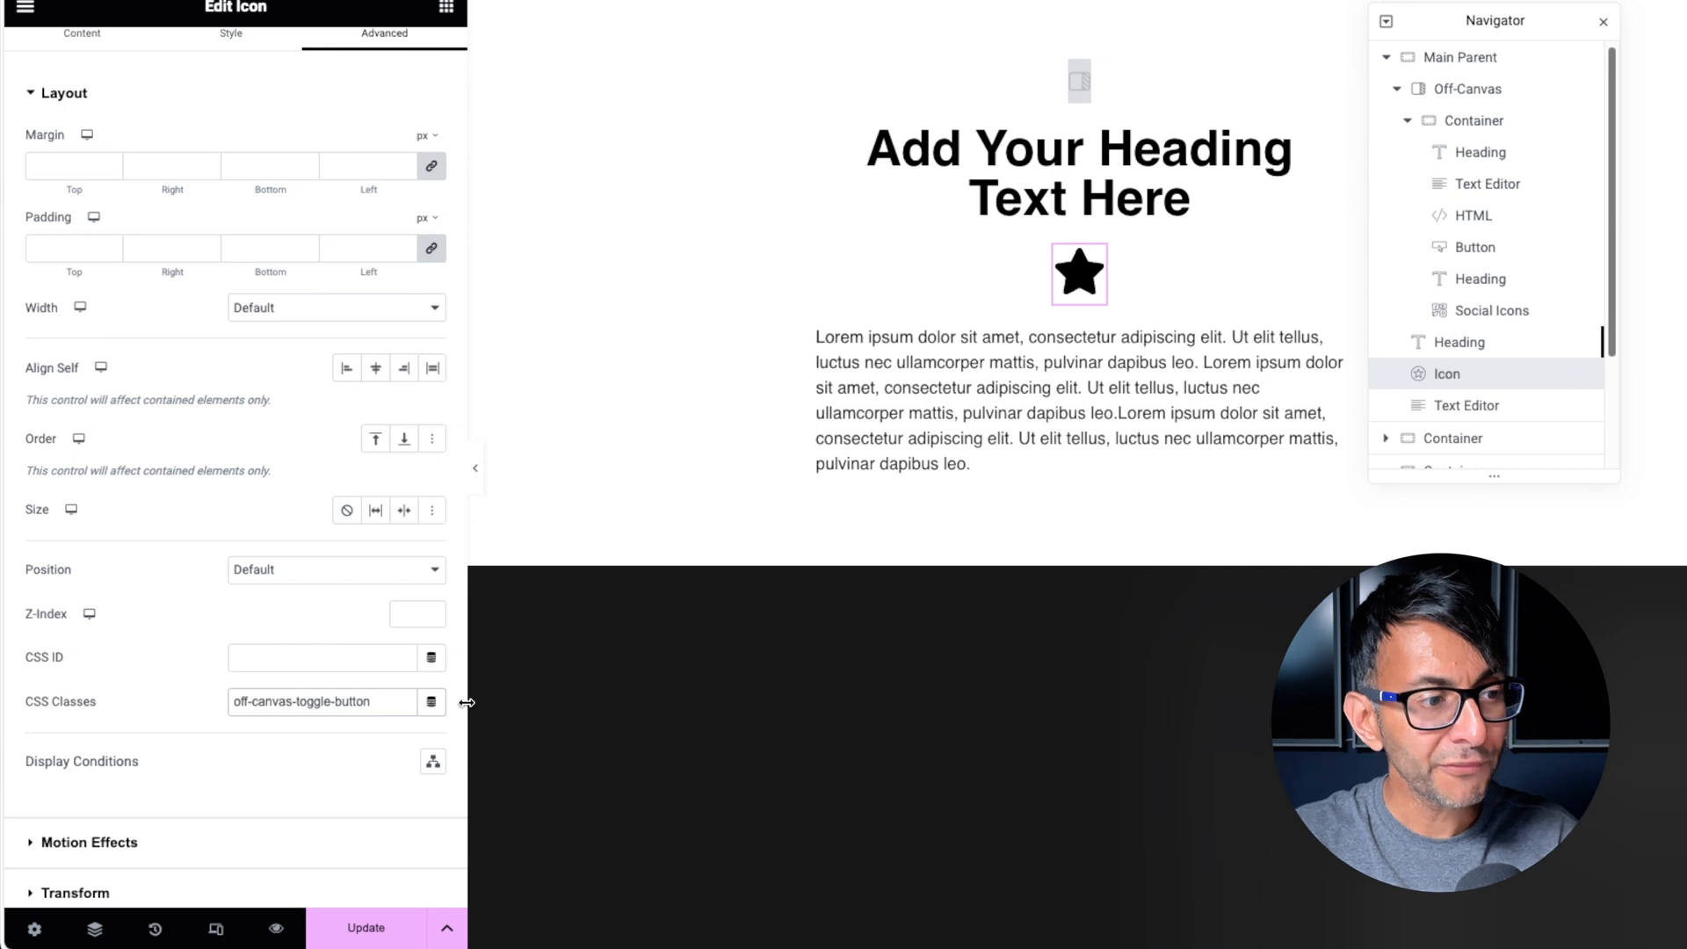
left_click(366, 926)
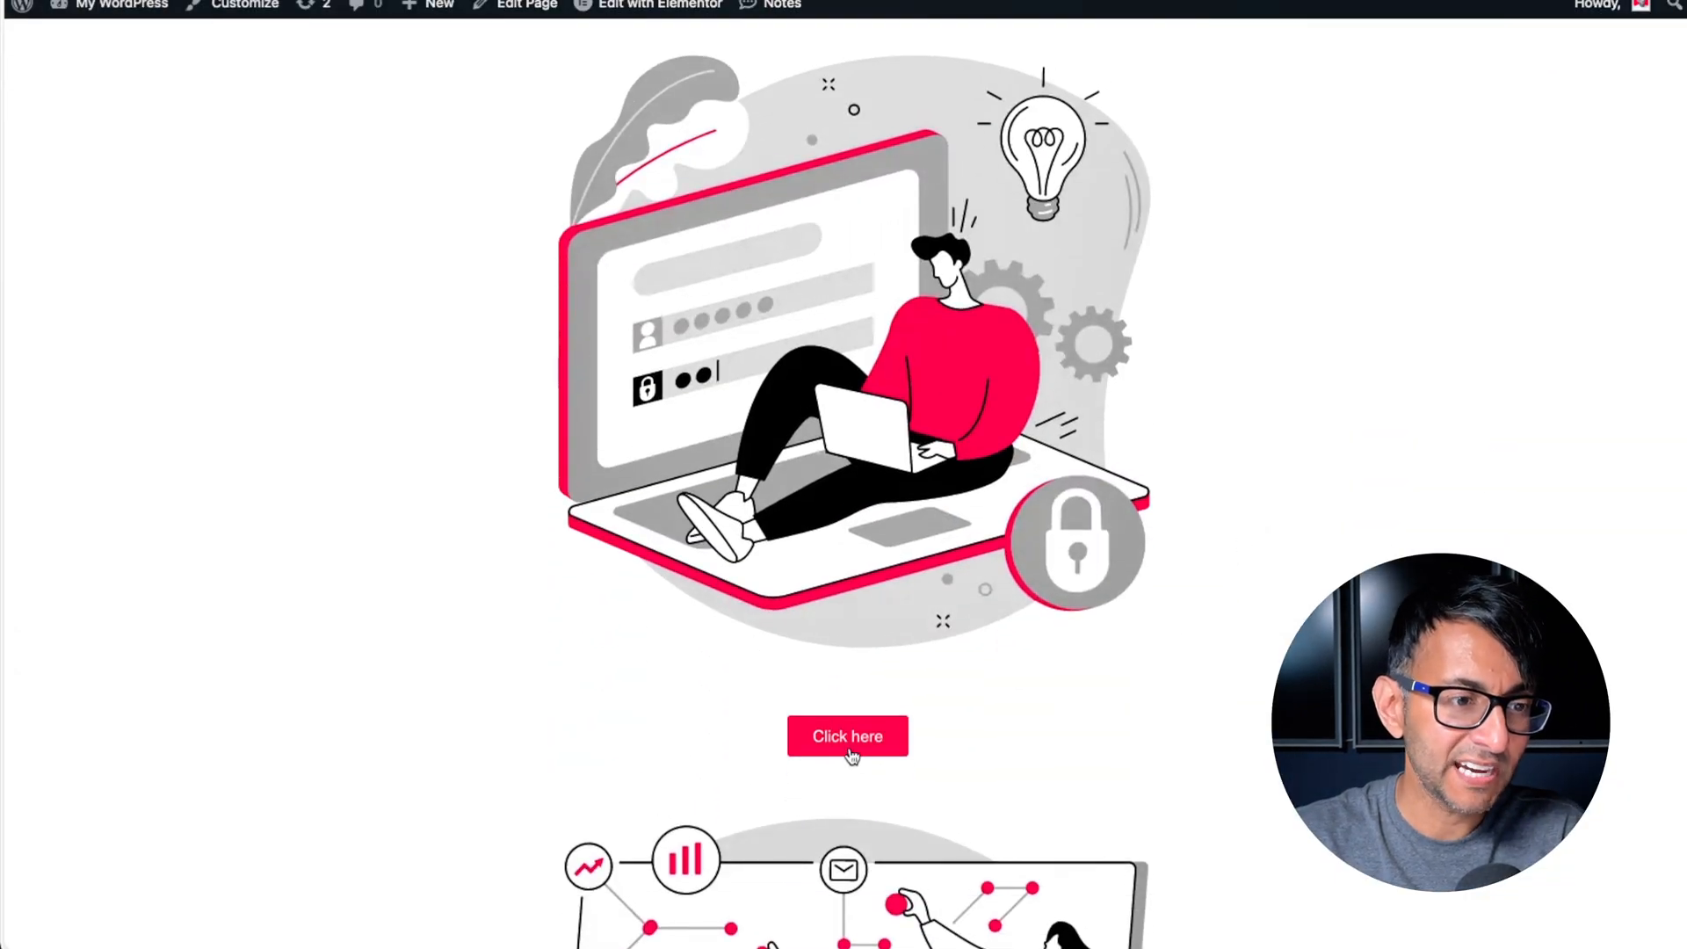
Test the star toggle on the live page, then select the off-canvas HTML widget in the editor
left_click(847, 737)
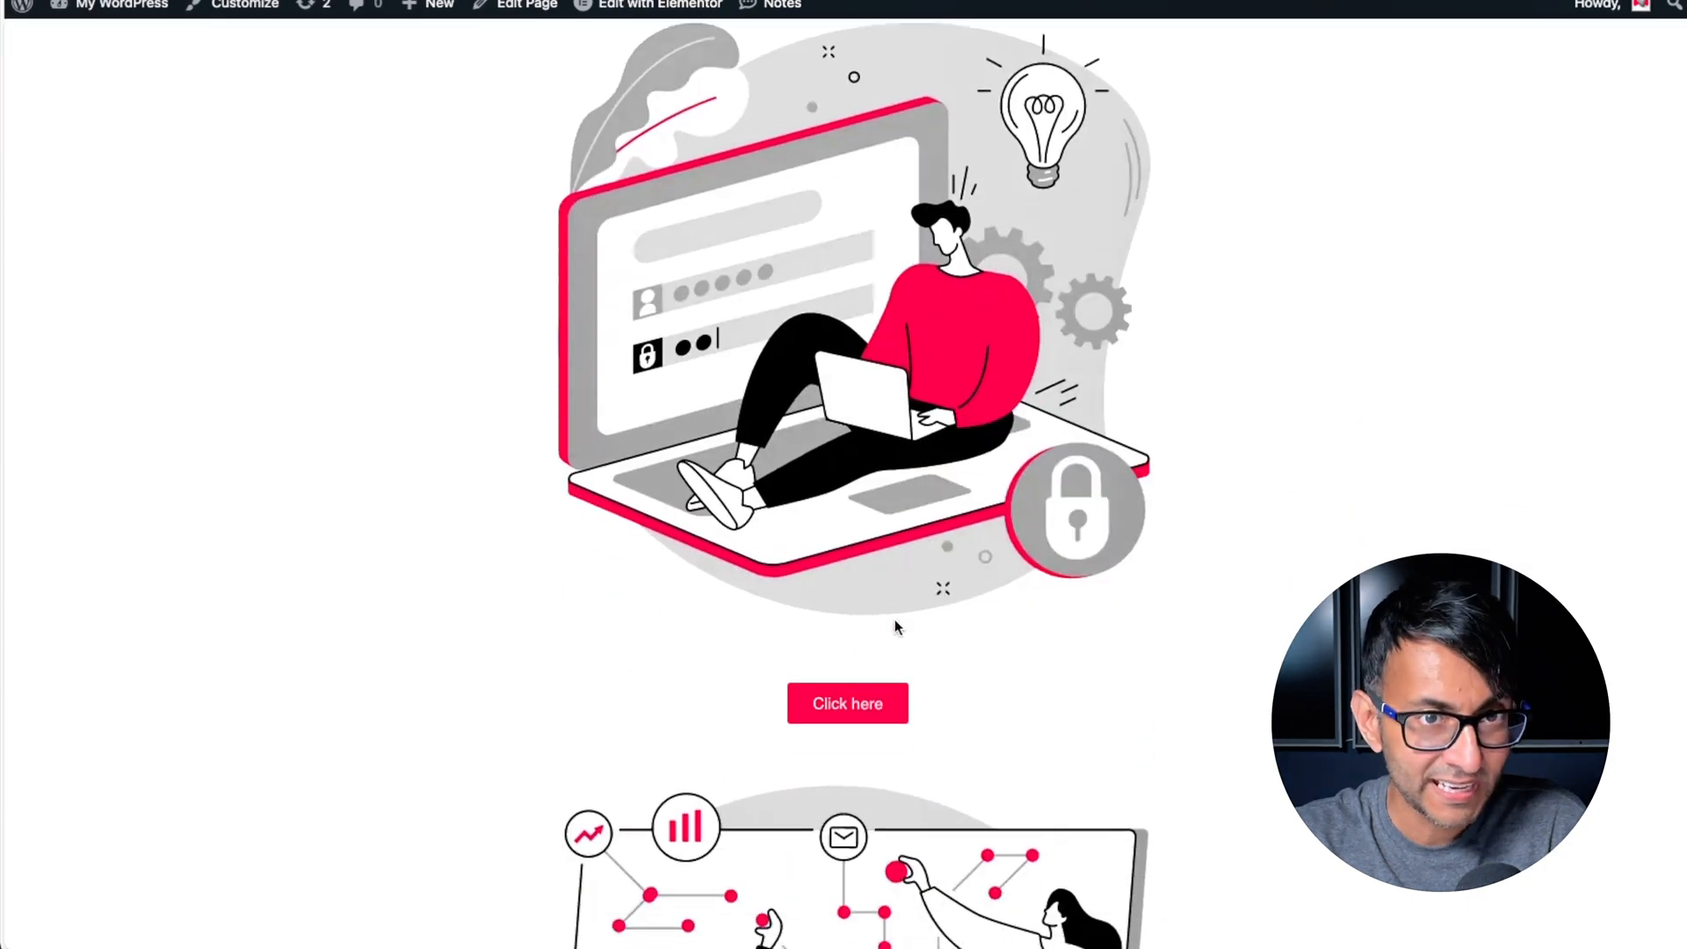
scroll("down", 3)
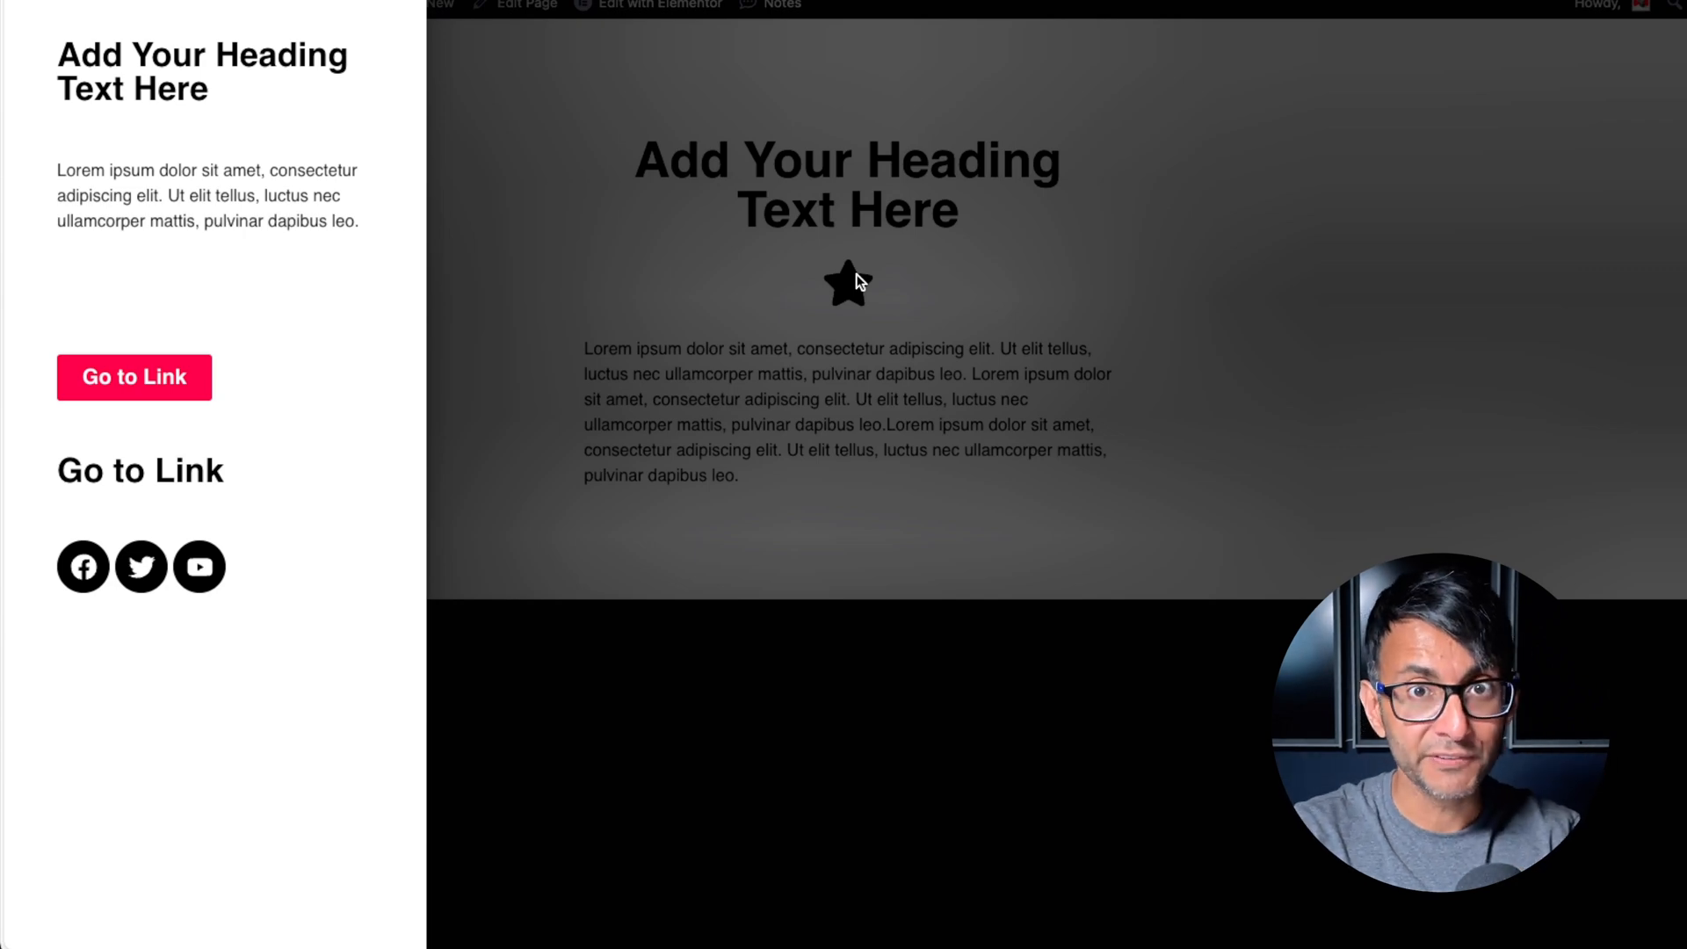
left_click(848, 283)
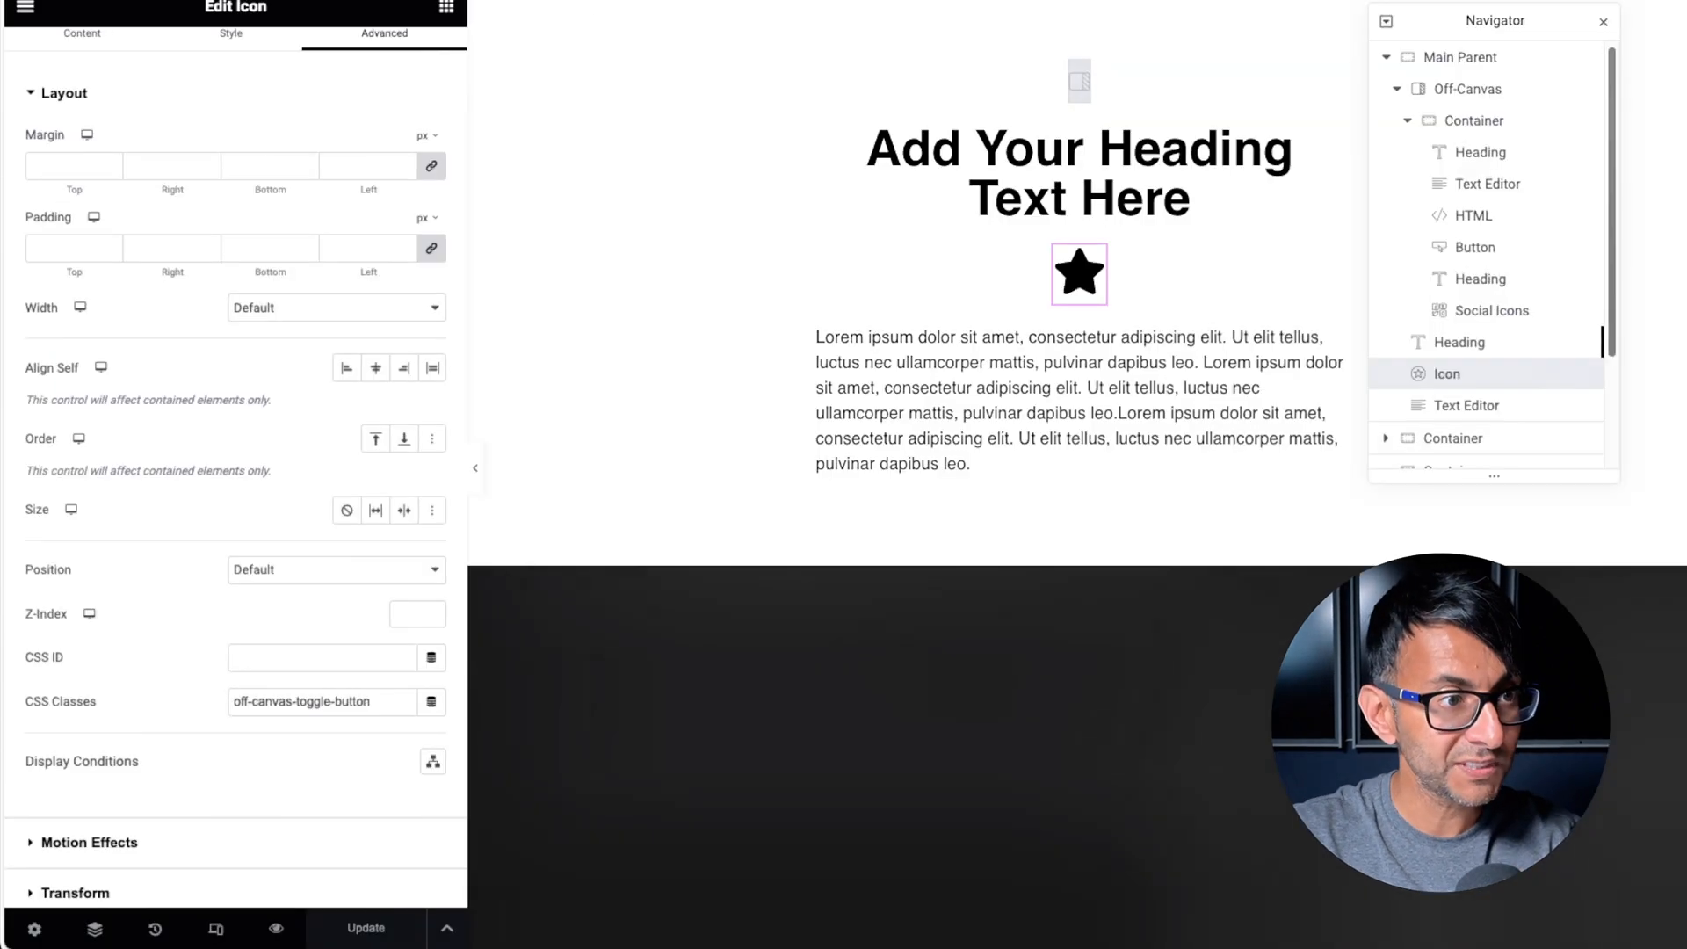
left_click(1472, 215)
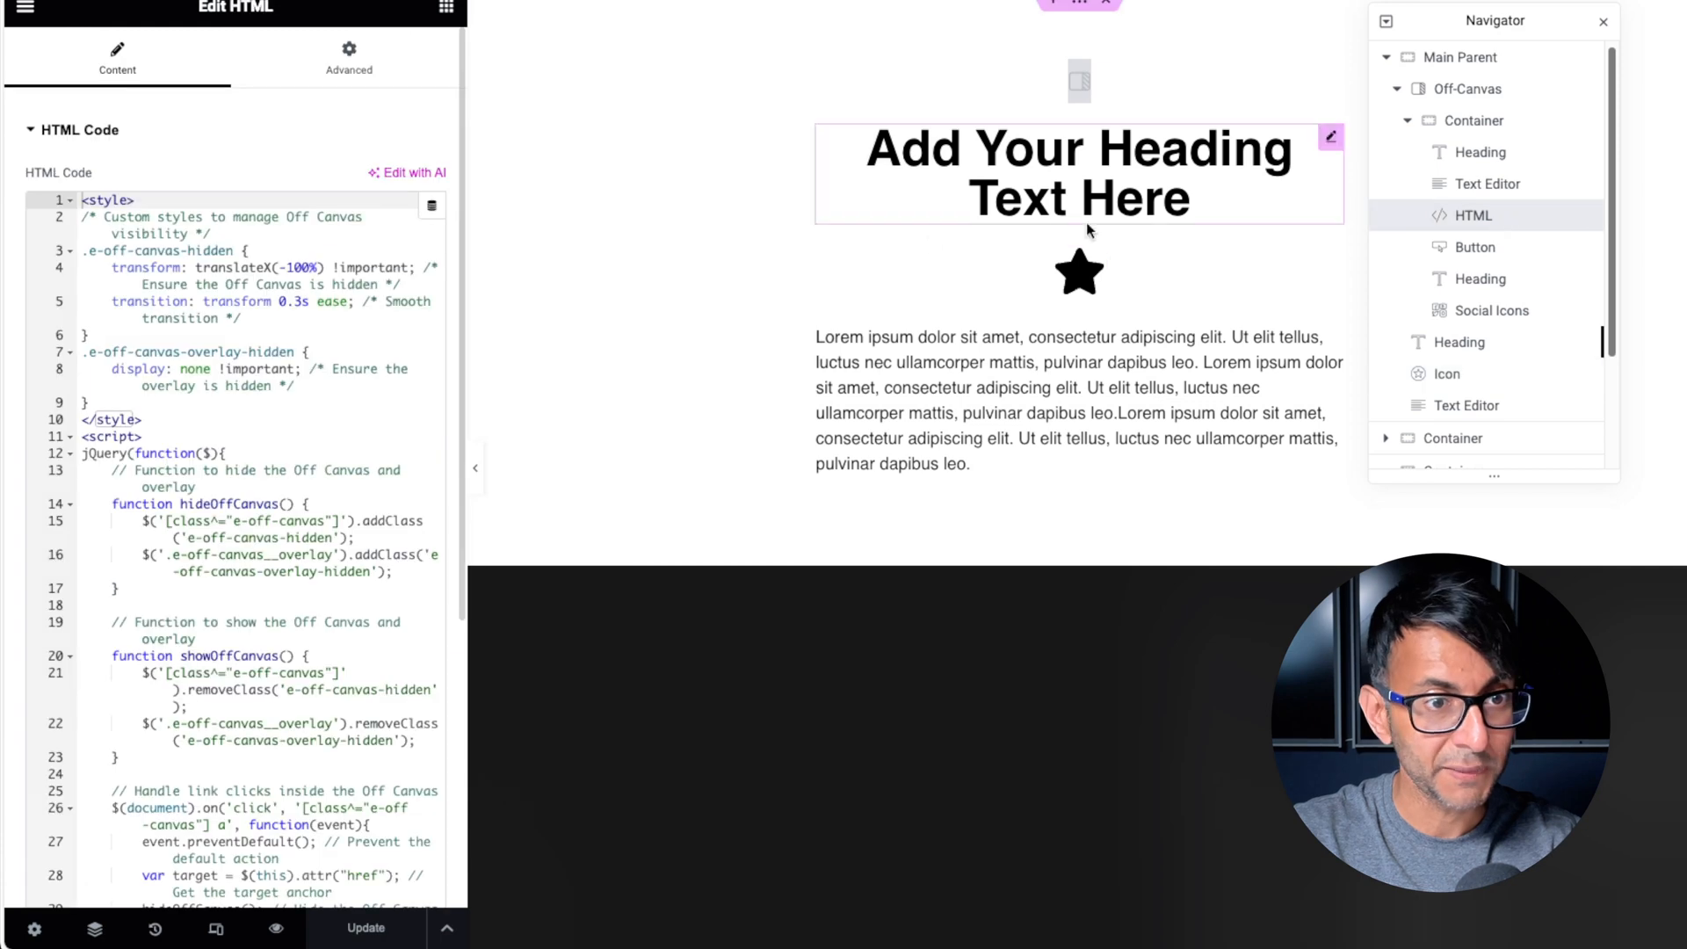